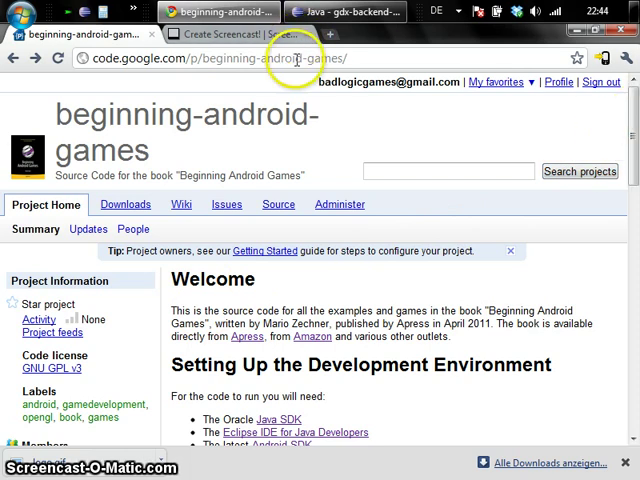
mouse_move(293, 57)
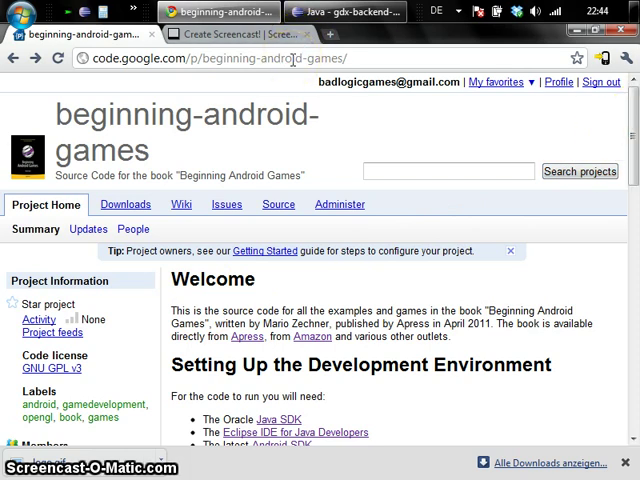
mouse_move(465, 293)
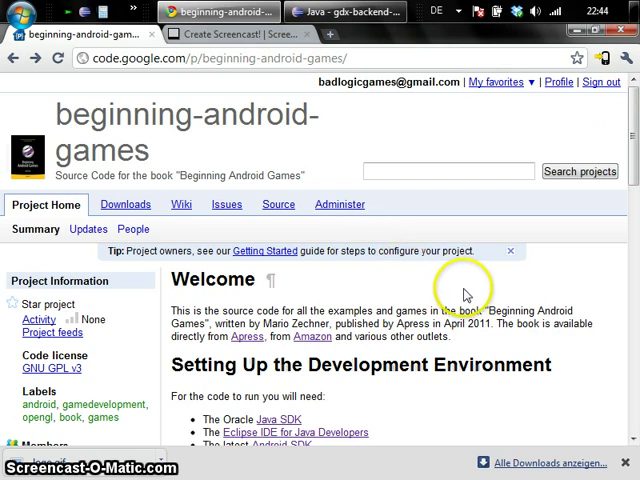
mouse_move(388, 320)
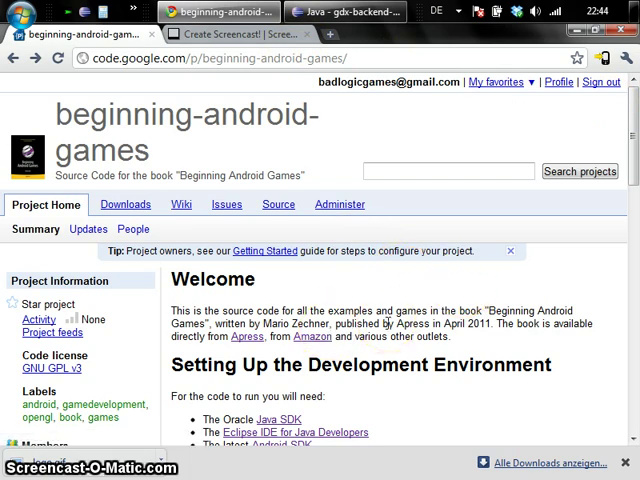
mouse_move(410, 268)
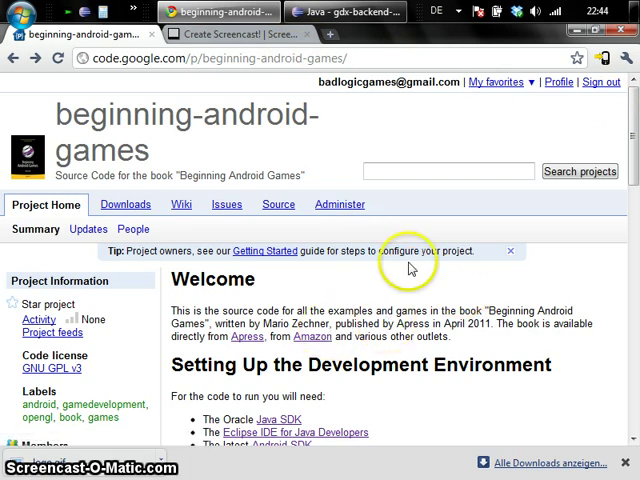
Step: Scroll the beginning-android-games page down to 'Setting Up the Development Environment'
scroll("down", 3)
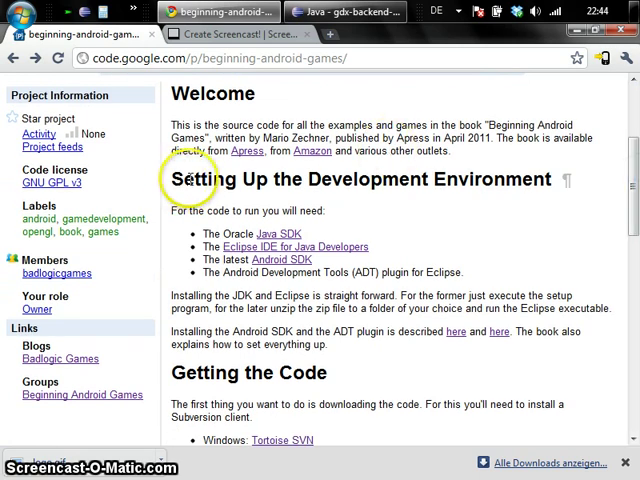
mouse_move(237, 183)
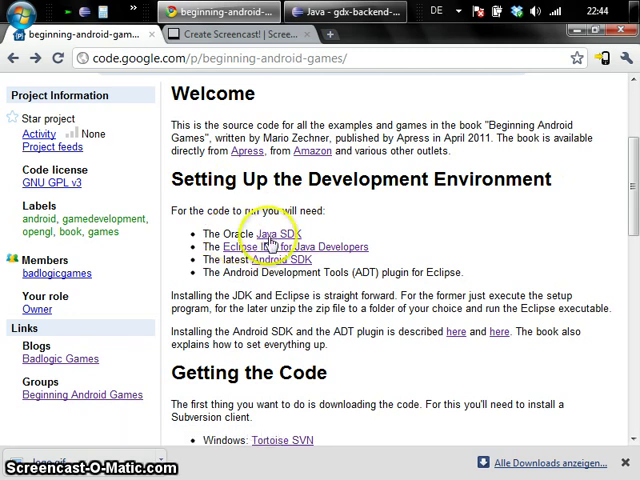
left_click(282, 234)
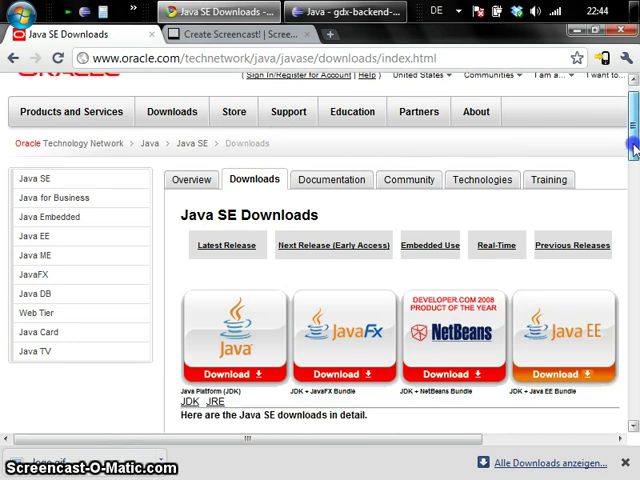
scroll("down", 3)
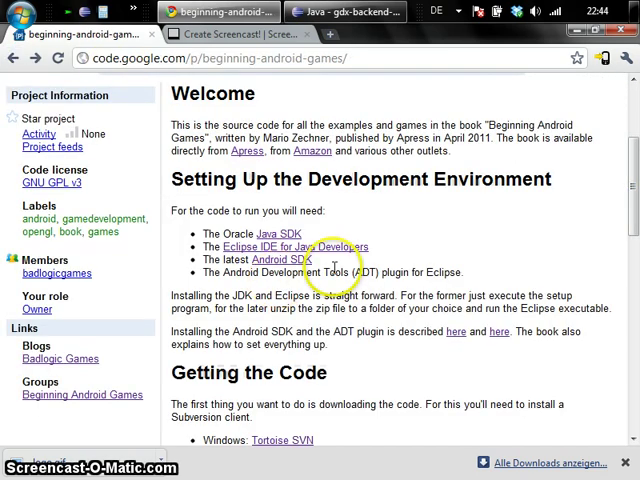
mouse_move(343, 246)
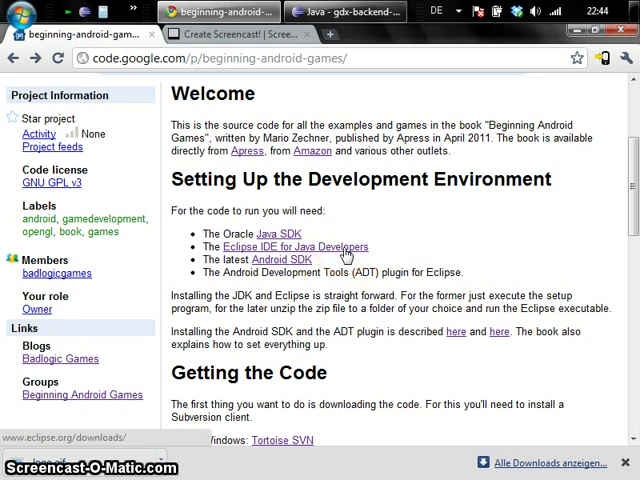
left_click(309, 246)
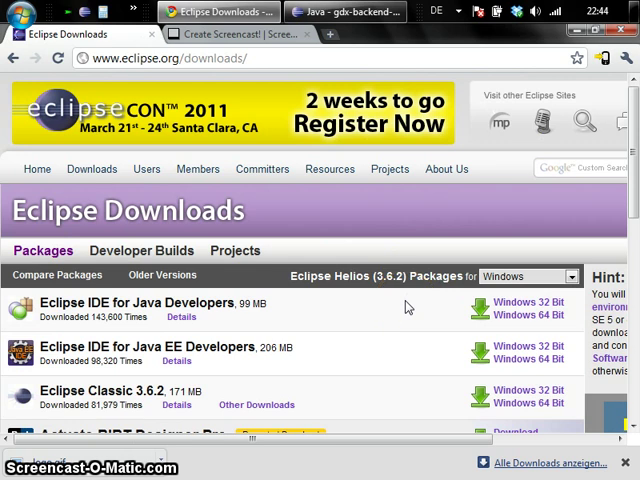
mouse_move(197, 303)
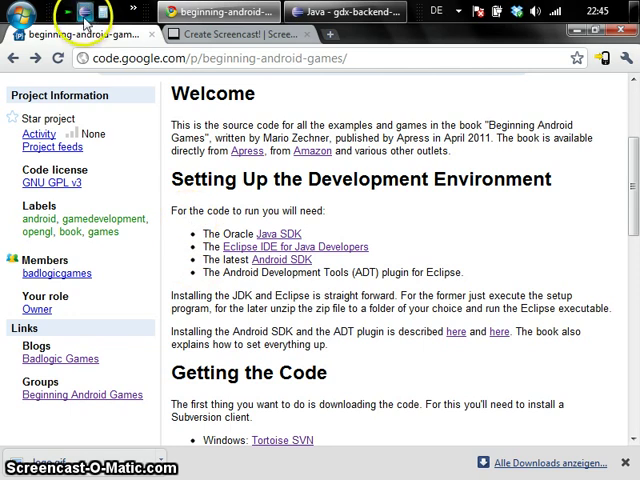
mouse_move(192, 266)
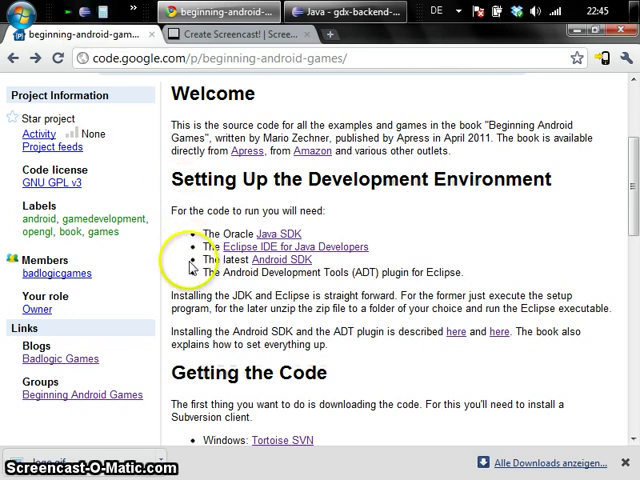
mouse_move(238, 293)
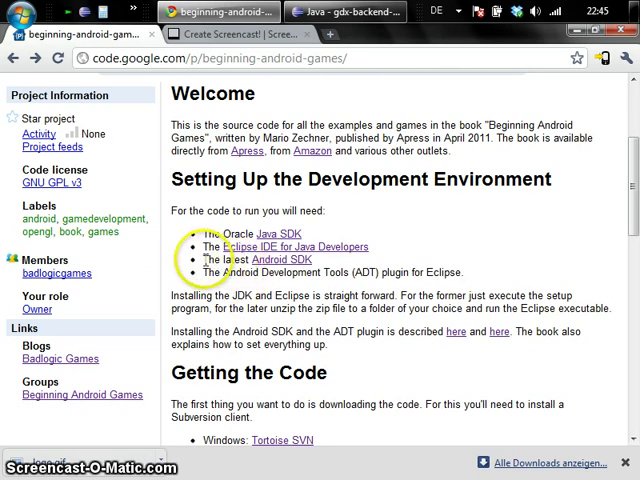
Step: Follow the Android SDK link and scroll to the Windows, Mac OS X and Linux packages
left_click(280, 259)
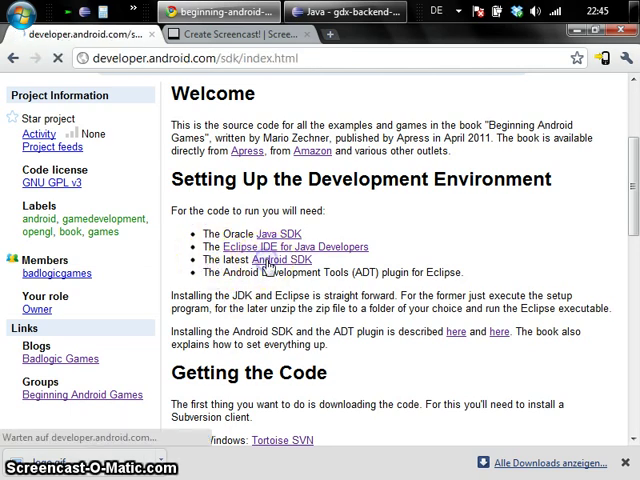
left_click(281, 260)
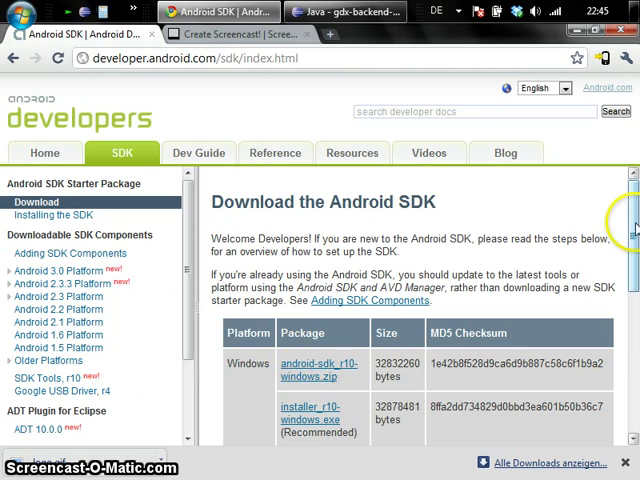
scroll("down", 3)
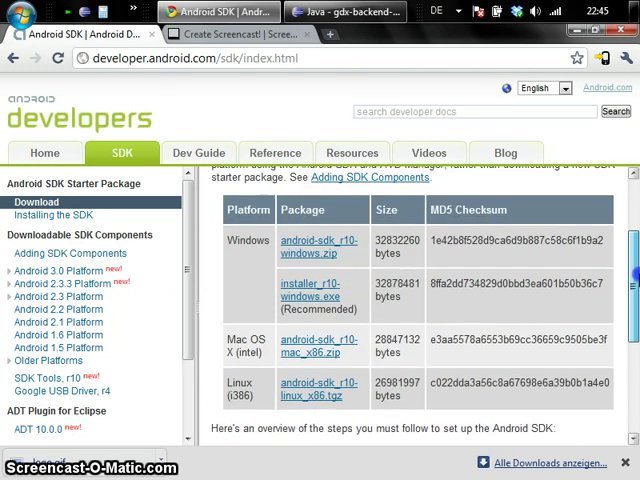
mouse_move(307, 290)
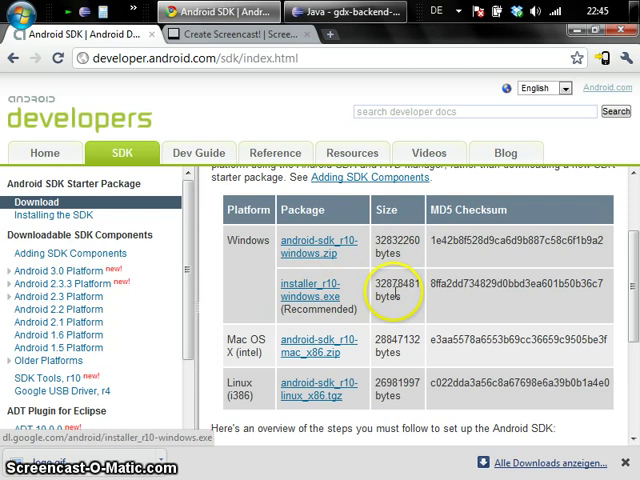
mouse_move(325, 248)
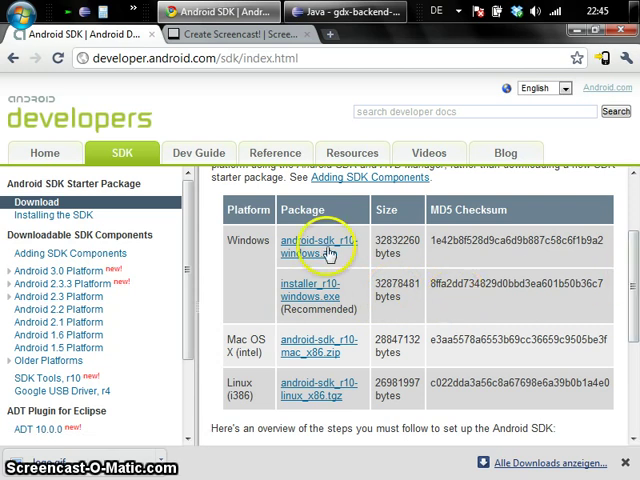
mouse_move(425, 266)
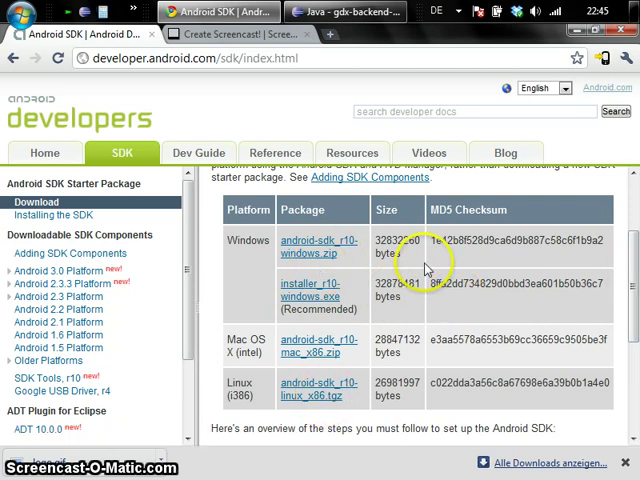
mouse_move(275, 270)
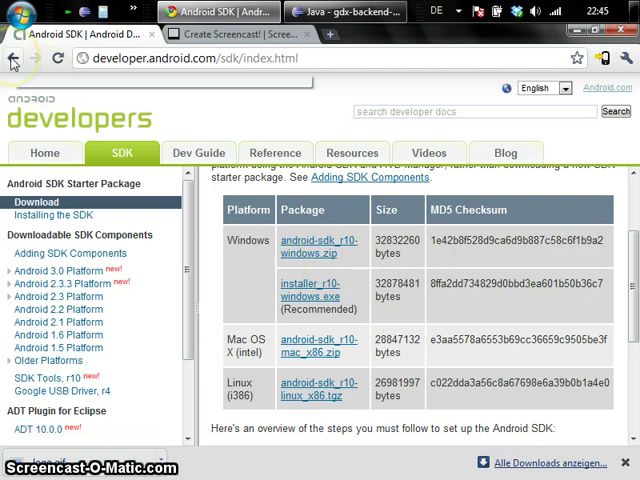
Step: Return to the beginning-android-games home page after briefly viewing the ADT plugin page
left_click(14, 58)
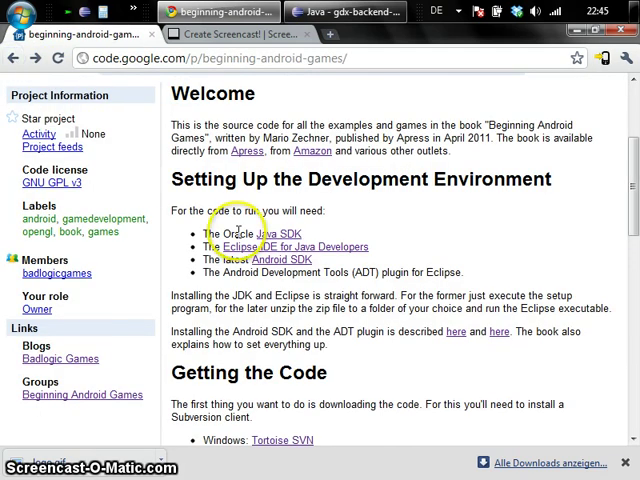
mouse_move(315, 290)
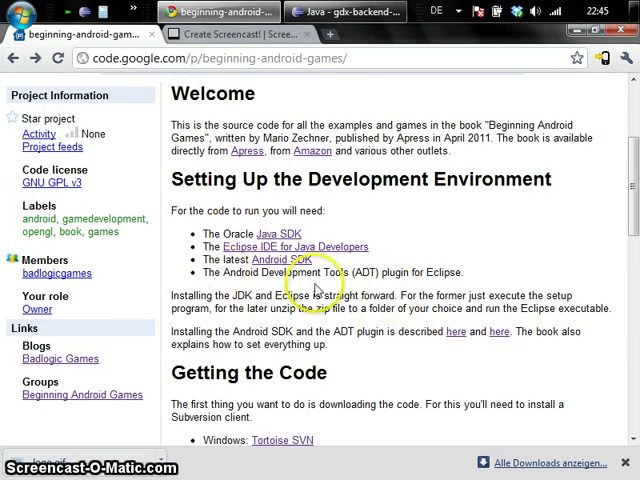
mouse_move(457, 278)
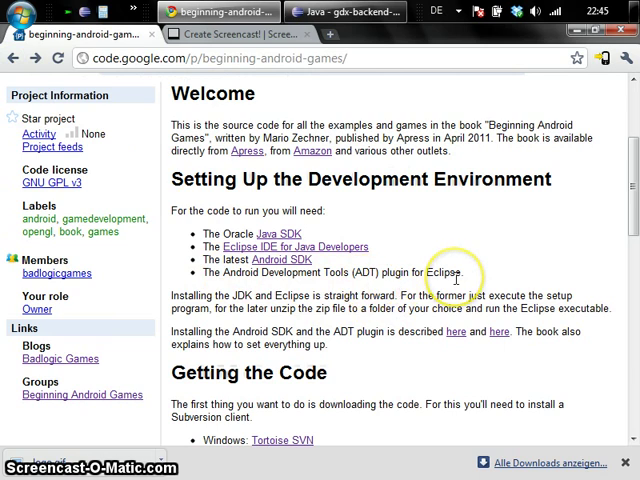
mouse_move(453, 332)
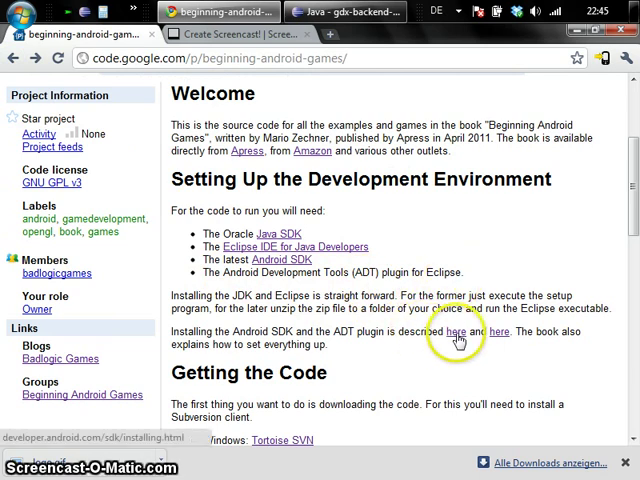
mouse_move(465, 272)
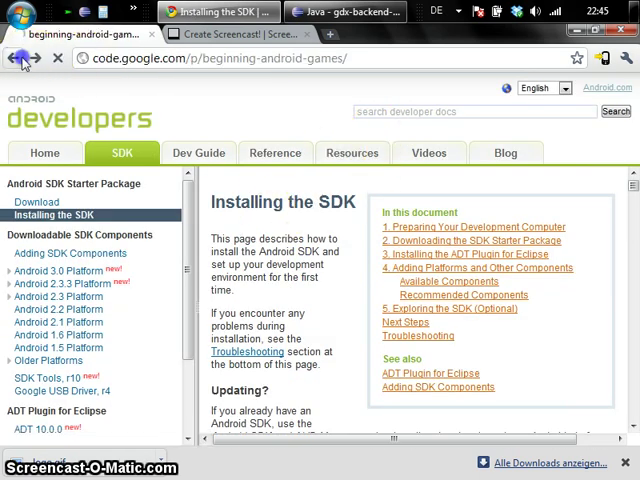
left_click(20, 58)
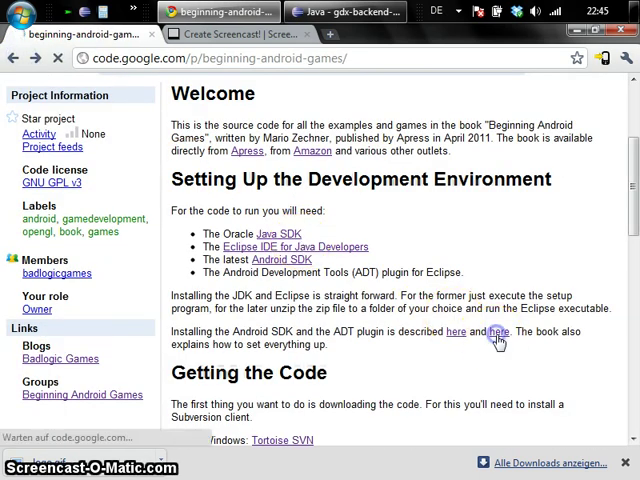
left_click(497, 332)
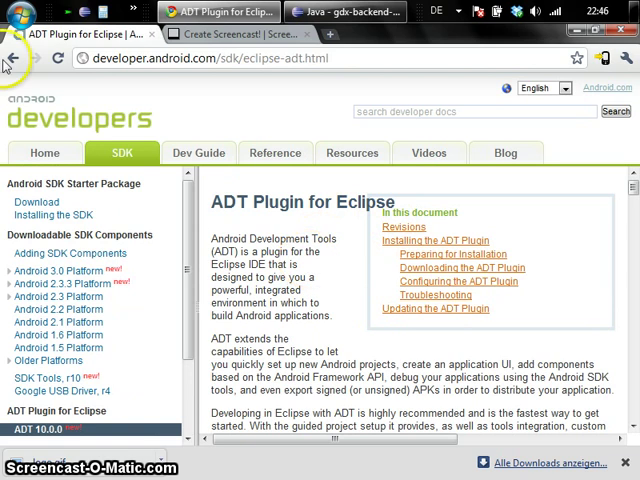
left_click(14, 58)
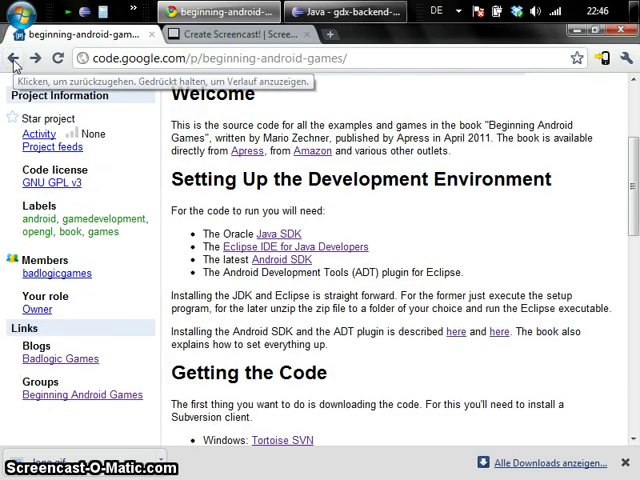
mouse_move(393, 344)
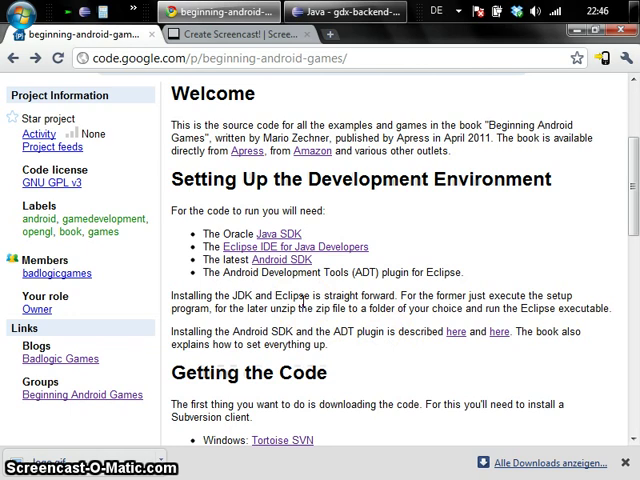
Step: Scroll down to the Getting the Code and Importing the Projects to Eclipse sections
scroll("down", 3)
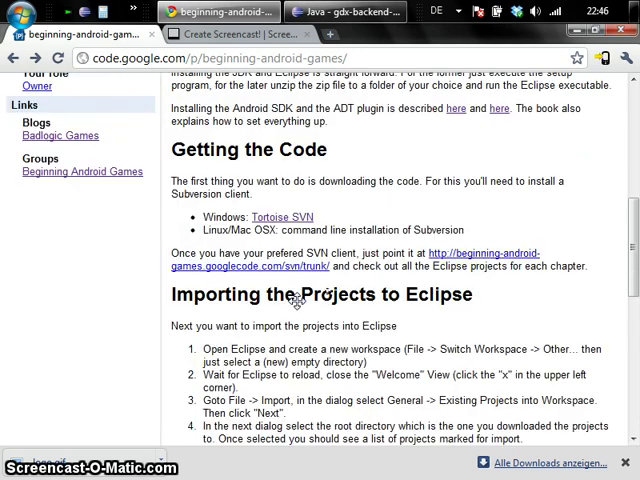
mouse_move(475, 299)
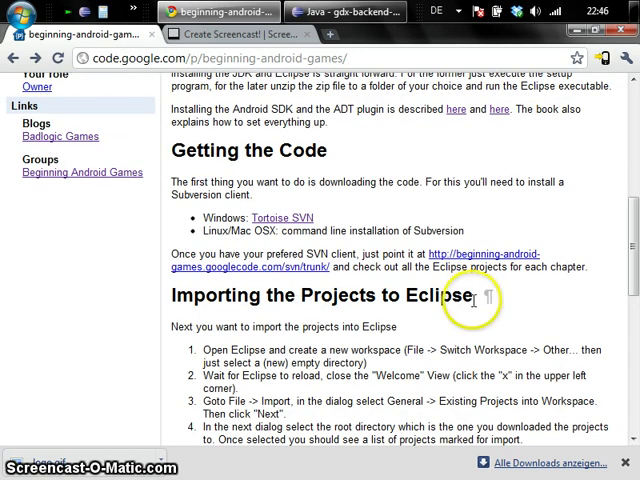
mouse_move(318, 212)
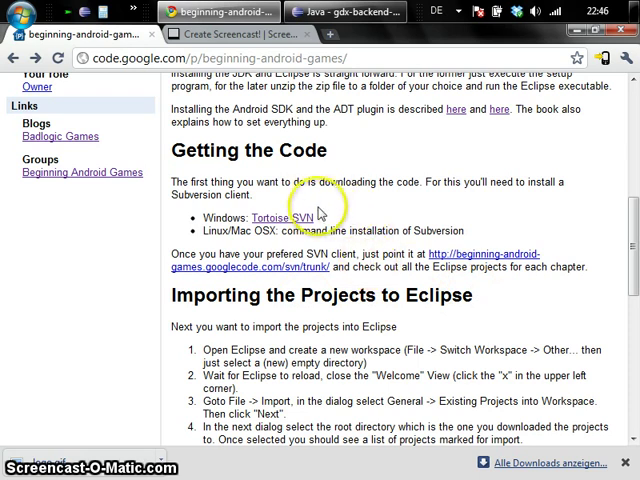
mouse_move(318, 213)
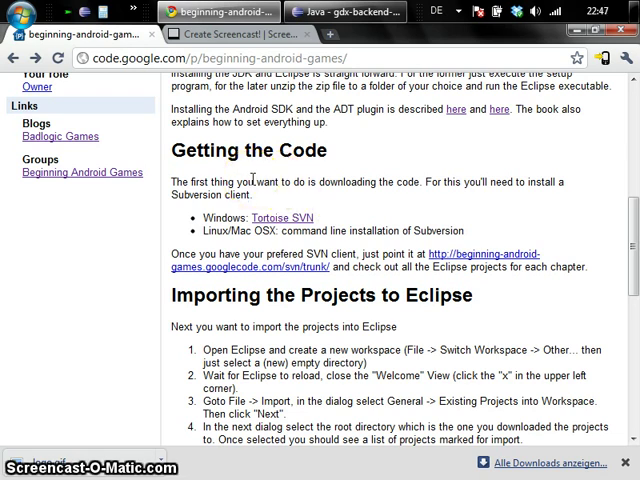
mouse_move(288, 208)
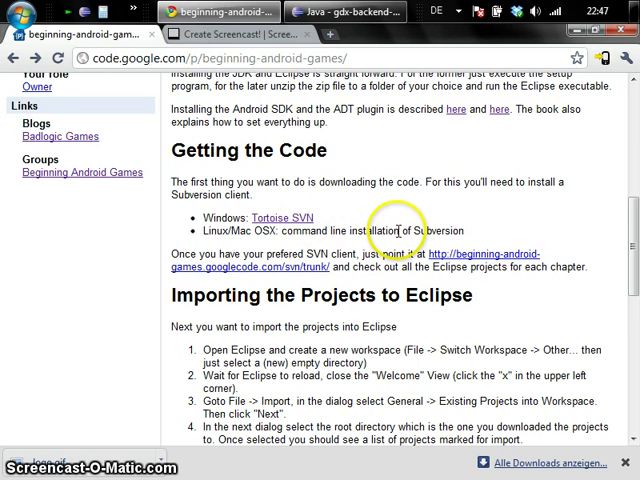
mouse_move(283, 218)
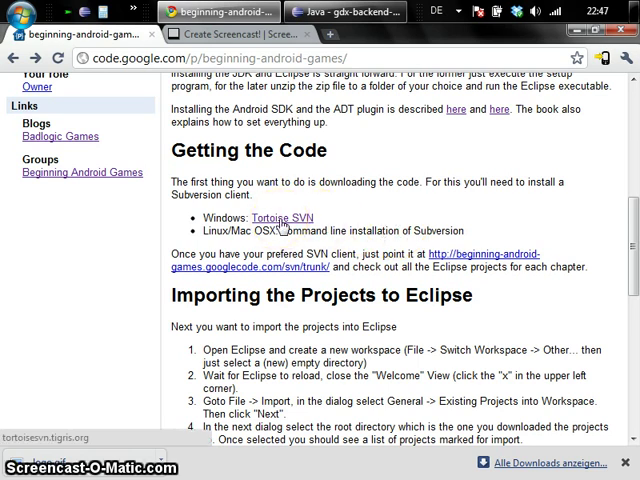
left_click(290, 218)
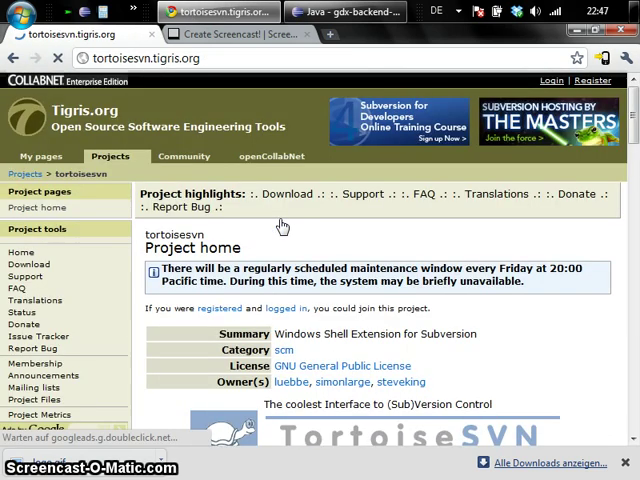
scroll("down", 3)
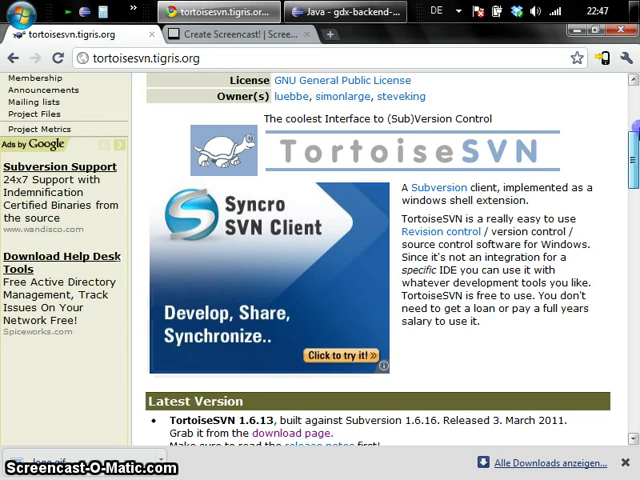
scroll("down", 3)
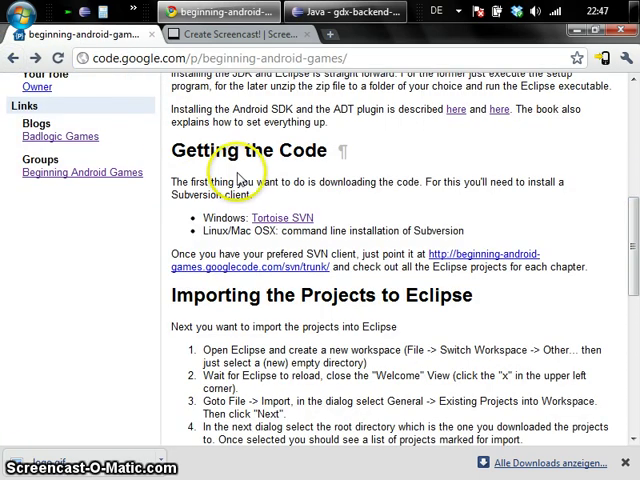
mouse_move(311, 231)
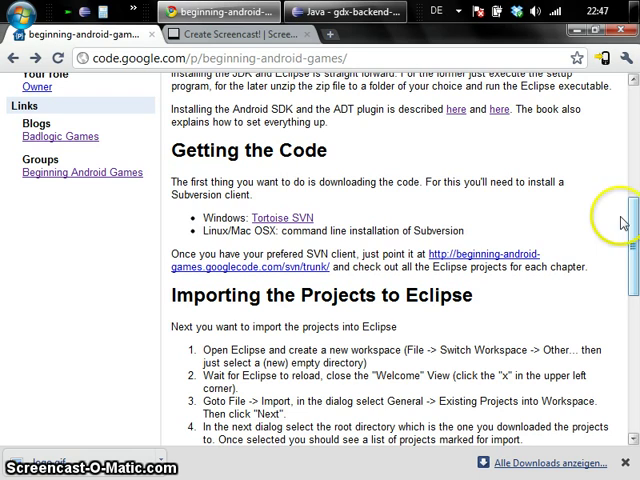
mouse_move(375, 257)
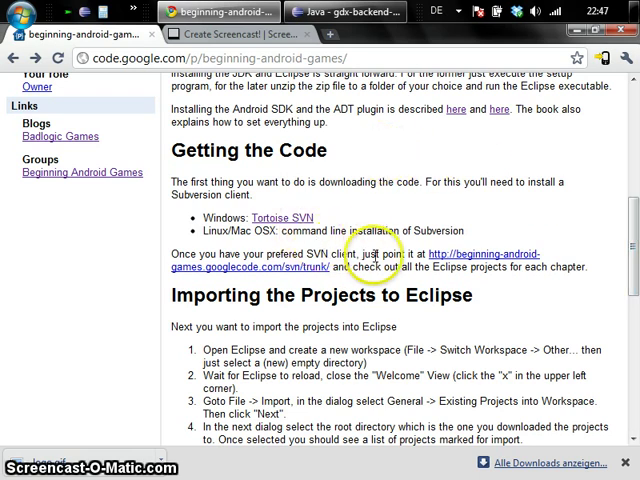
mouse_move(460, 263)
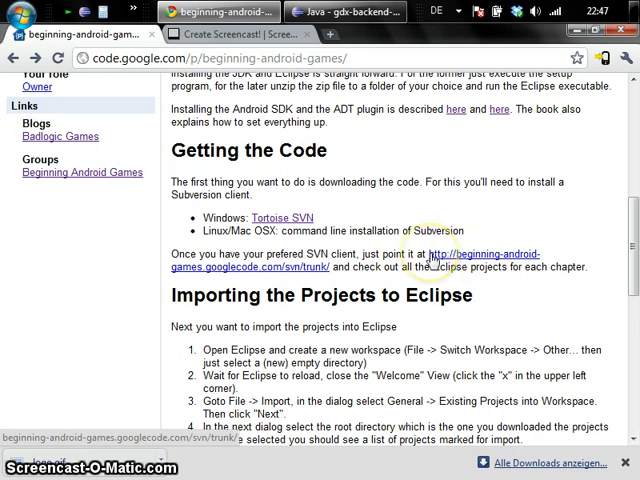
mouse_move(185, 280)
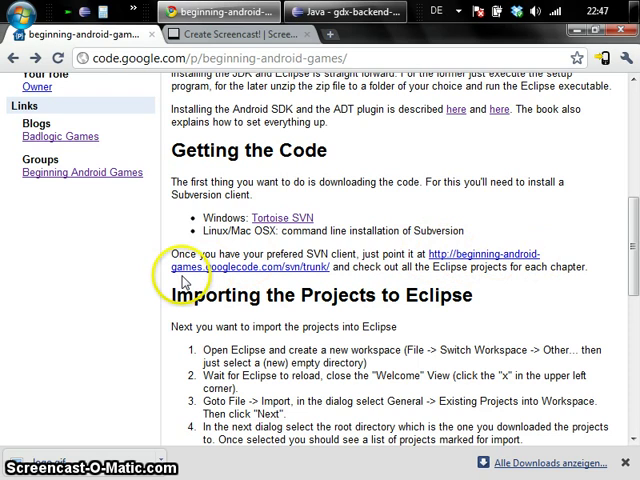
mouse_move(285, 277)
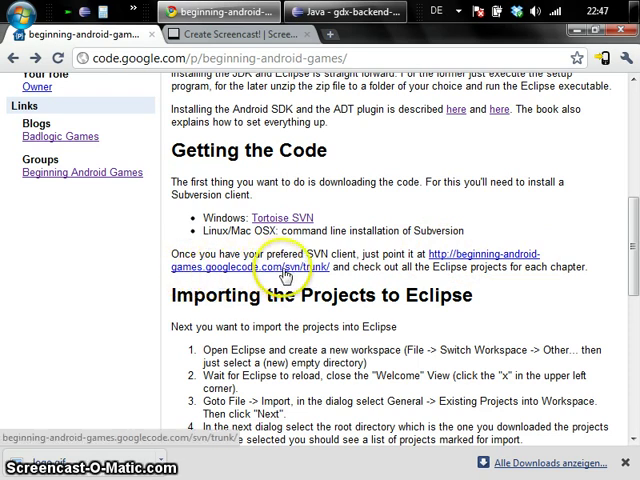
mouse_move(316, 276)
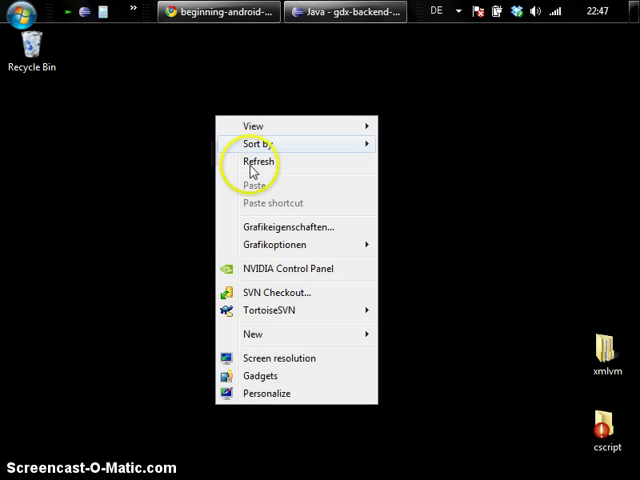
mouse_move(290, 292)
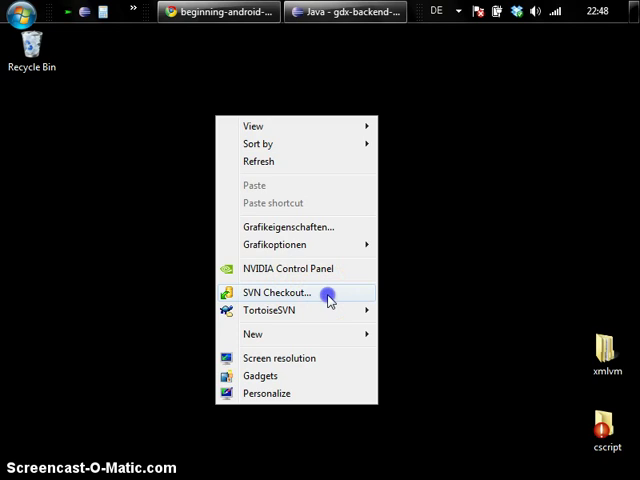
Step: Run SVN Checkout on the desktop, keeping the trunk URL and beginning-android-games folder
left_click(278, 292)
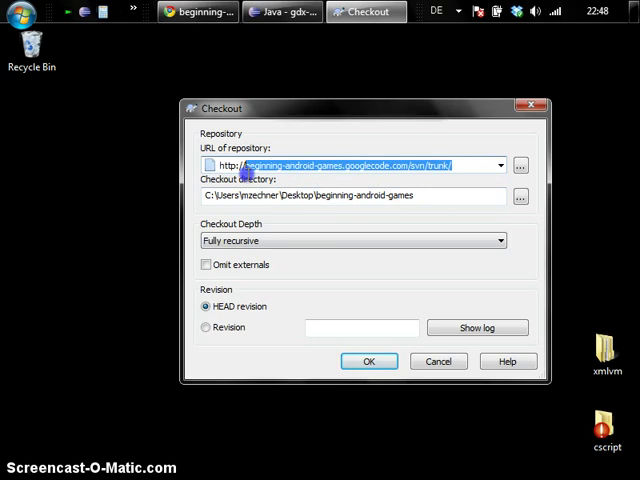
mouse_move(397, 195)
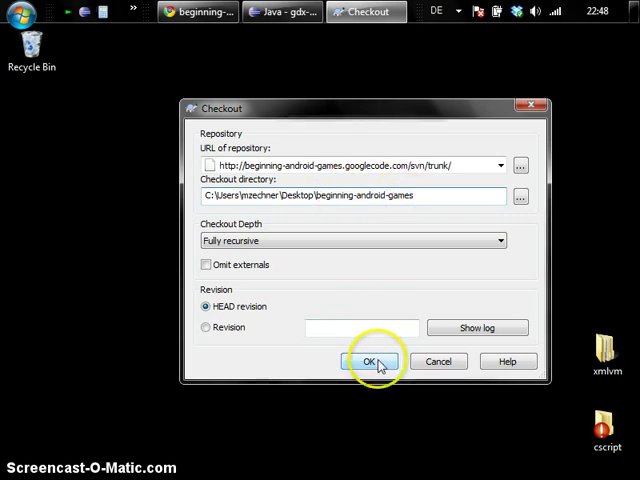
left_click(366, 361)
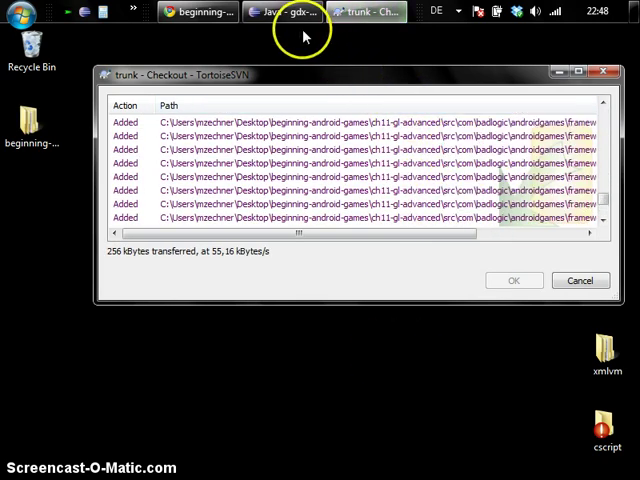
Step: Switch Eclipse to a new workspace folder chosen through File > Switch Workspace > Other
left_click(283, 11)
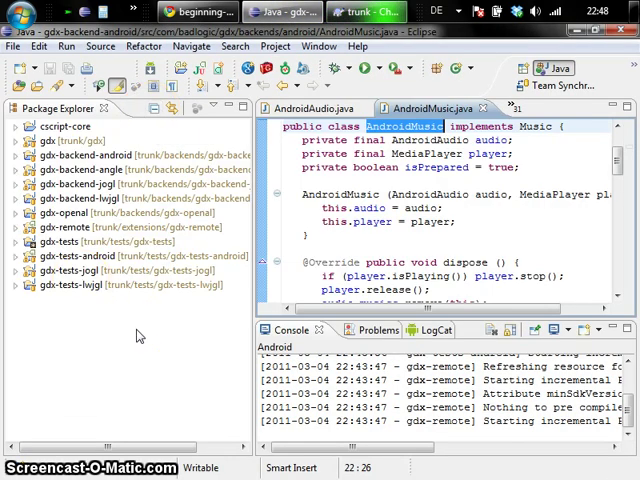
mouse_move(130, 133)
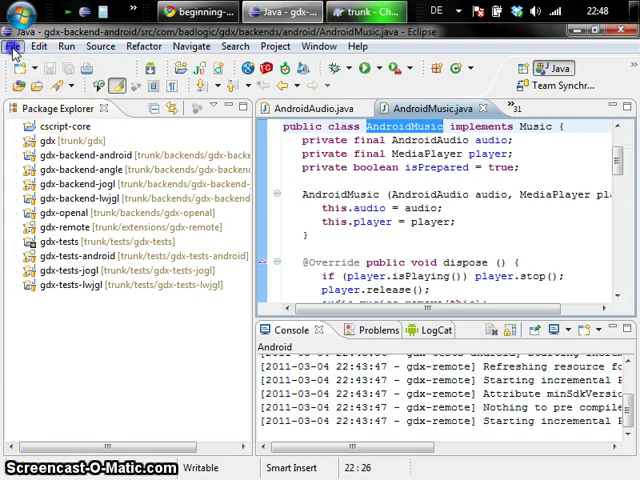
left_click(13, 46)
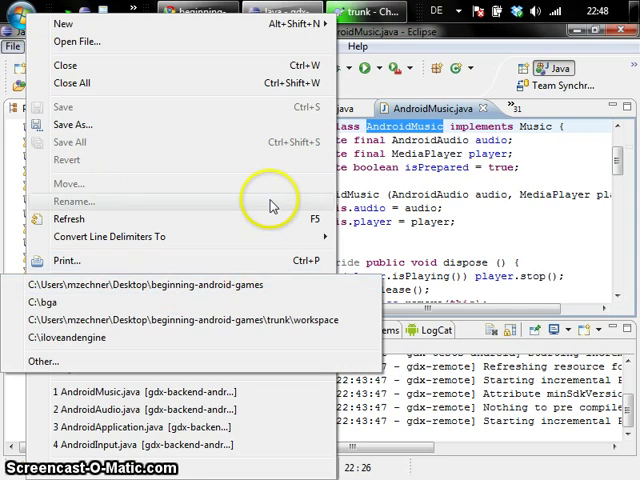
mouse_move(290, 361)
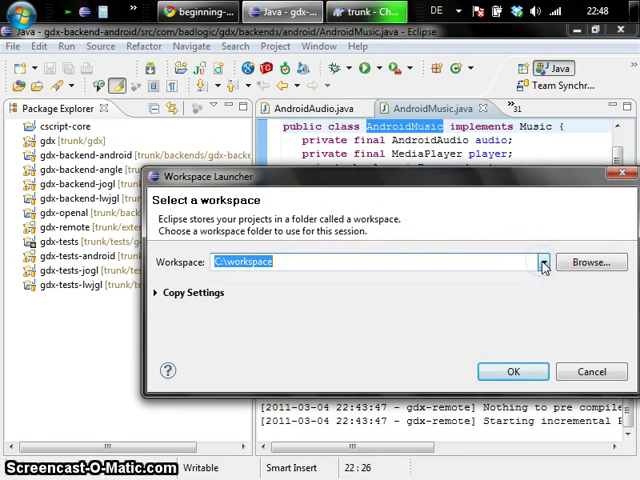
left_click(591, 262)
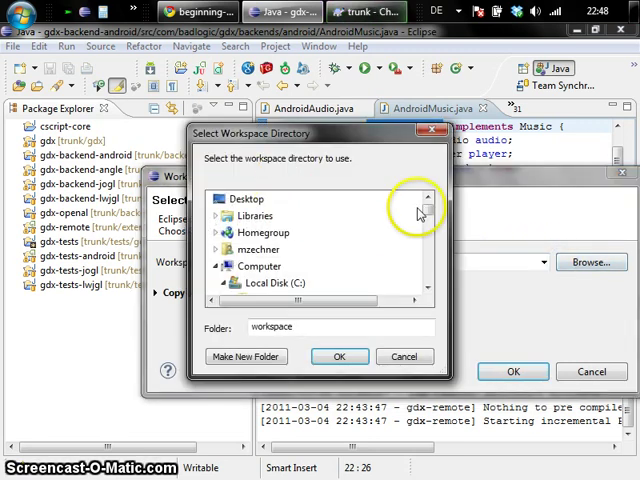
left_click(215, 266)
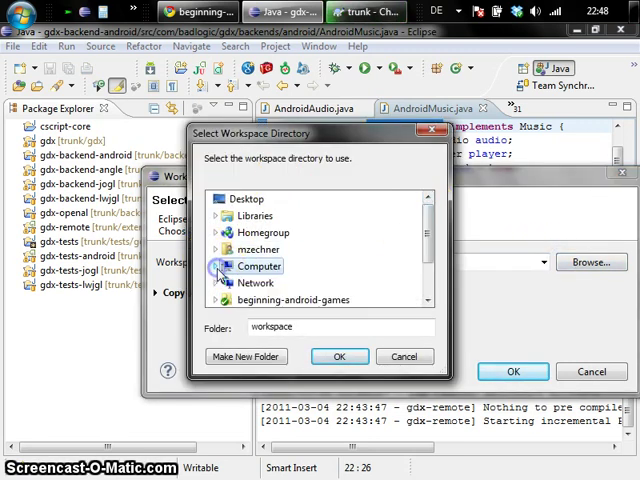
left_click(259, 265)
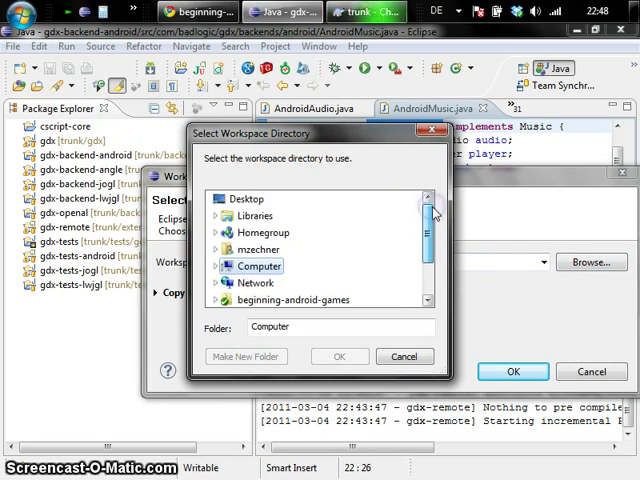
mouse_move(305, 300)
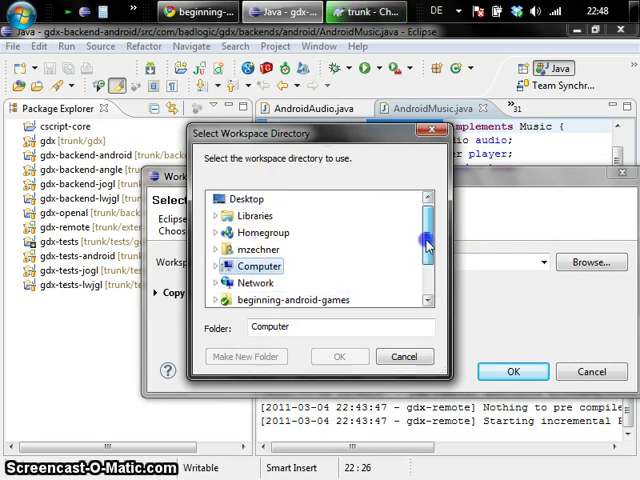
left_click(340, 356)
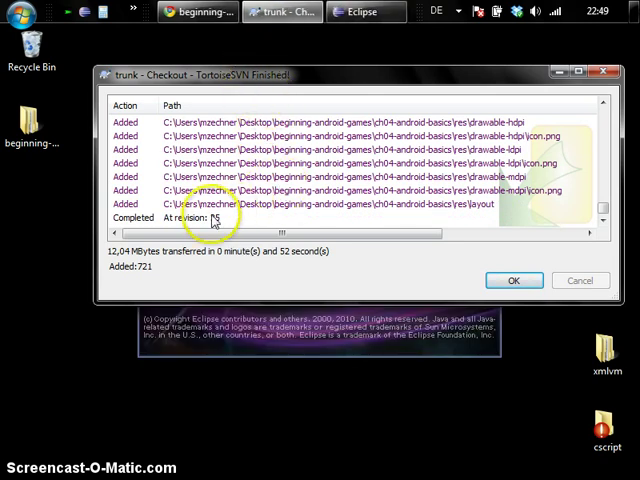
Step: Dismiss the completed trunk checkout report in TortoiseSVN
left_click(513, 280)
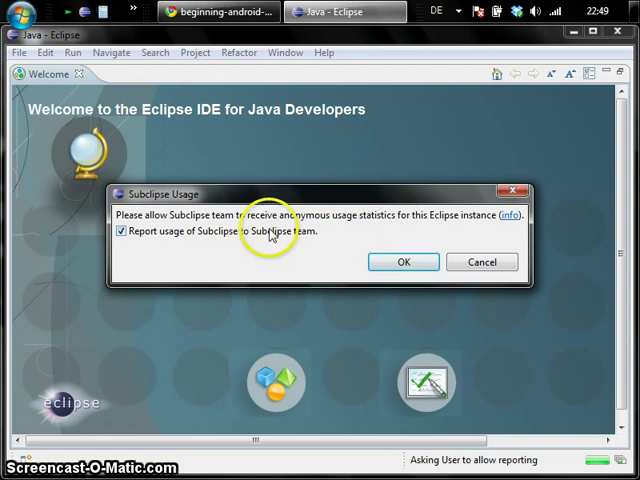
Step: Uncheck 'Report usage of Subclipse', confirm, and close the Welcome tab
left_click(120, 231)
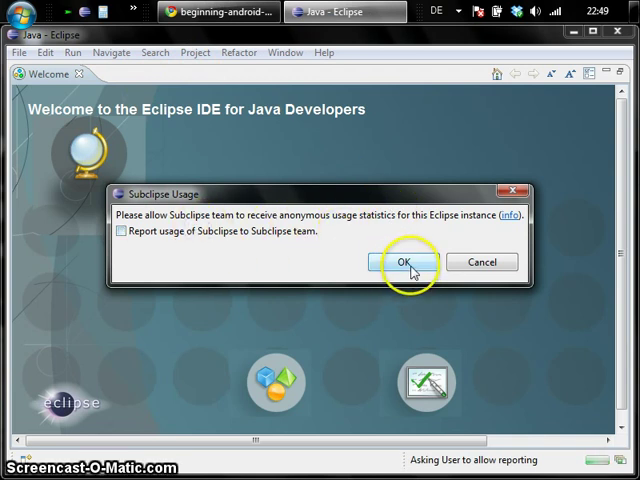
left_click(404, 261)
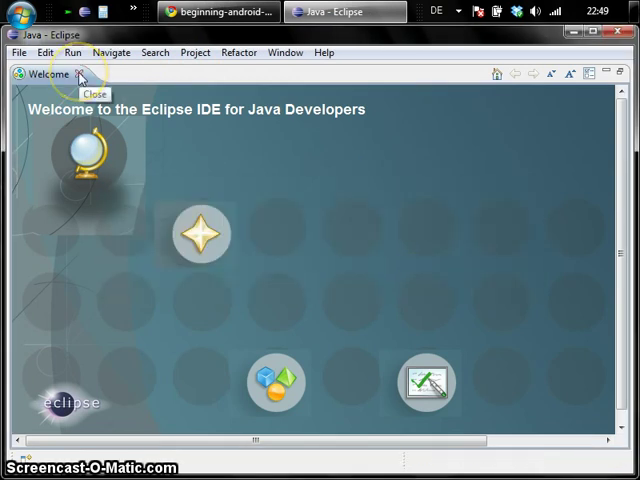
left_click(81, 74)
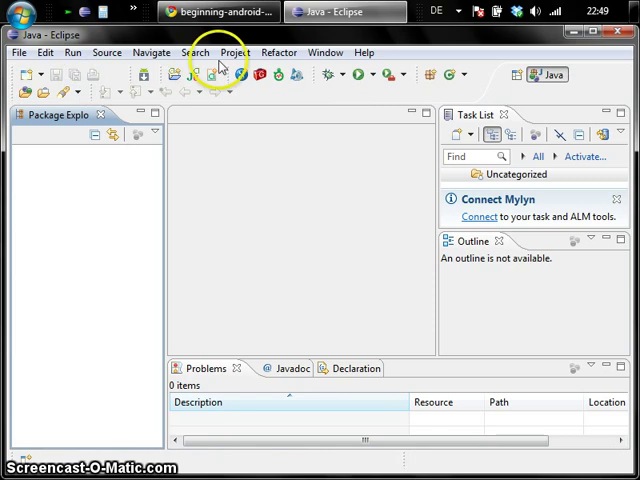
left_click(325, 52)
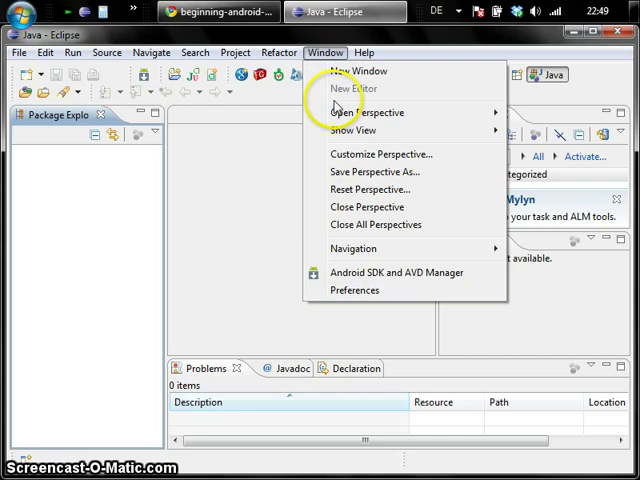
Step: Set the Android preferences SDK location to C:\android-sdk-windows-r082 and save
left_click(354, 290)
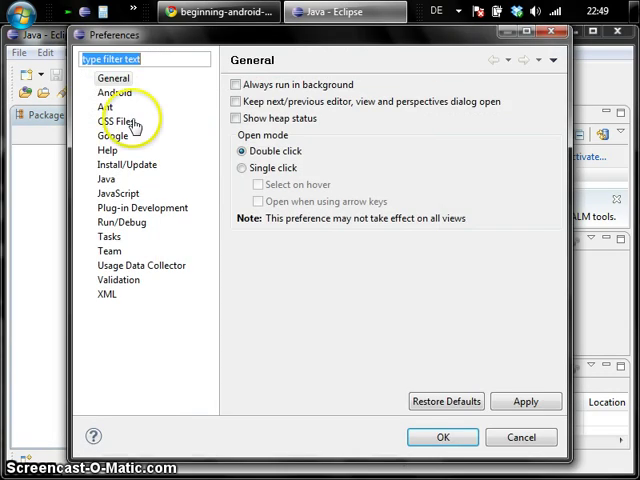
left_click(114, 92)
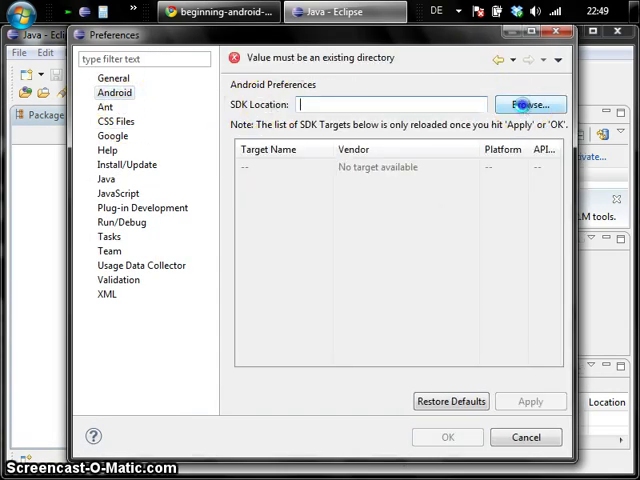
left_click(531, 104)
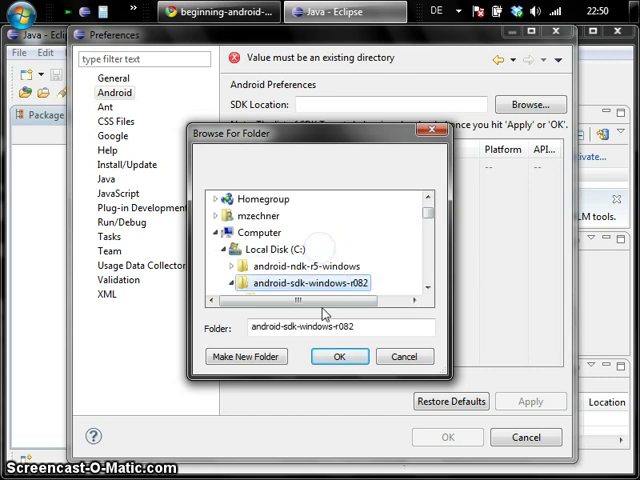
left_click(339, 356)
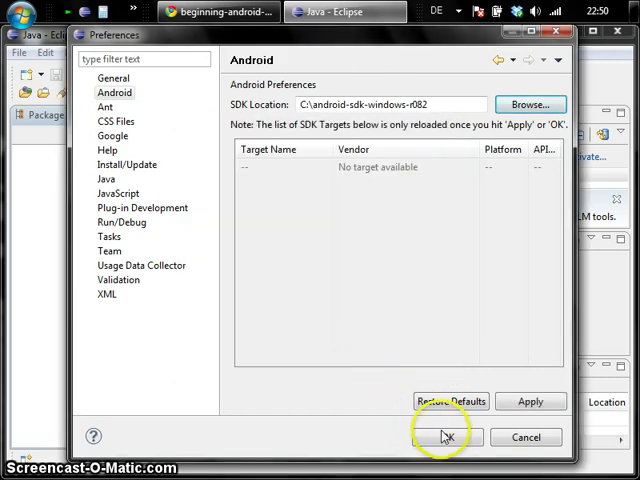
left_click(446, 437)
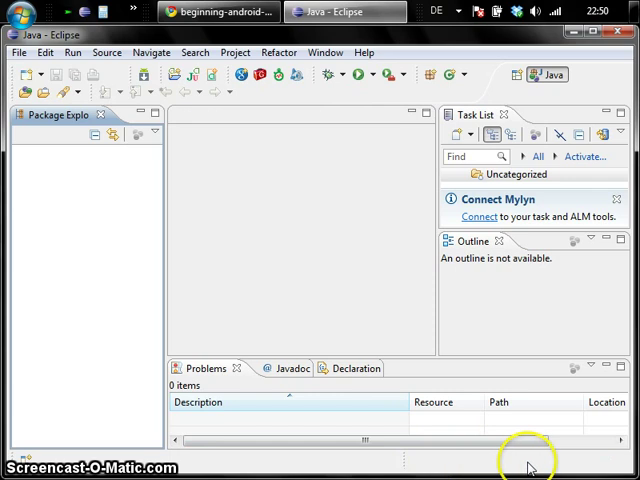
mouse_move(334, 192)
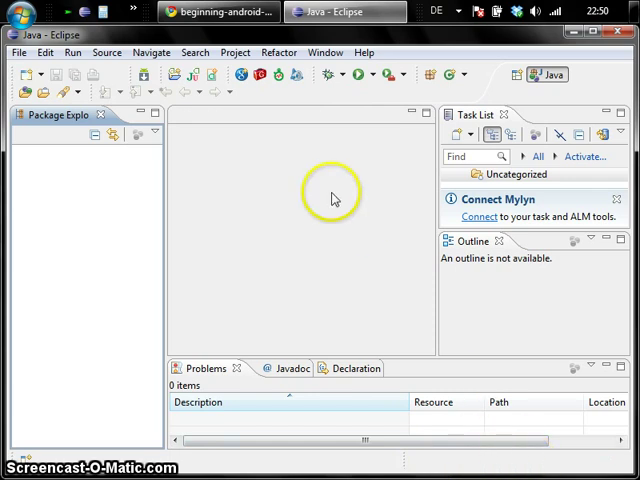
mouse_move(88, 189)
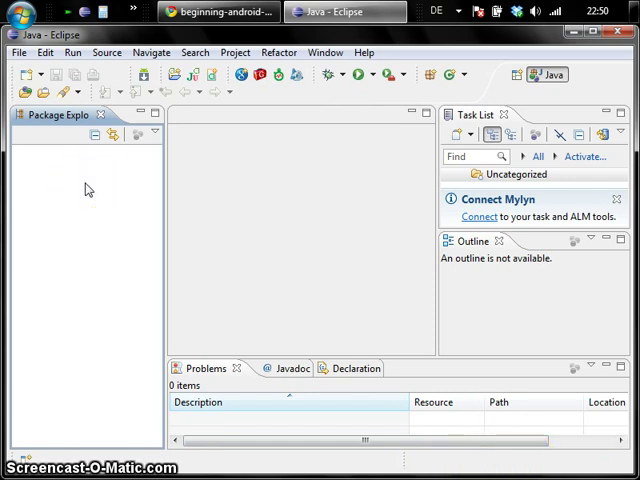
Step: Import all projects from Desktop\beginning-android-games using Existing Projects into Workspace
right_click(88, 189)
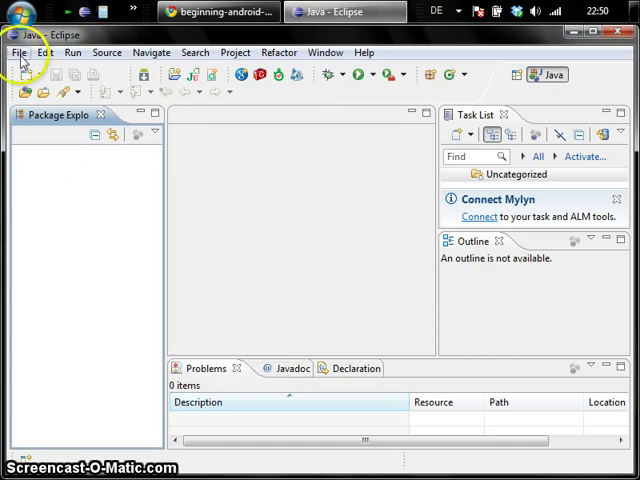
left_click(17, 52)
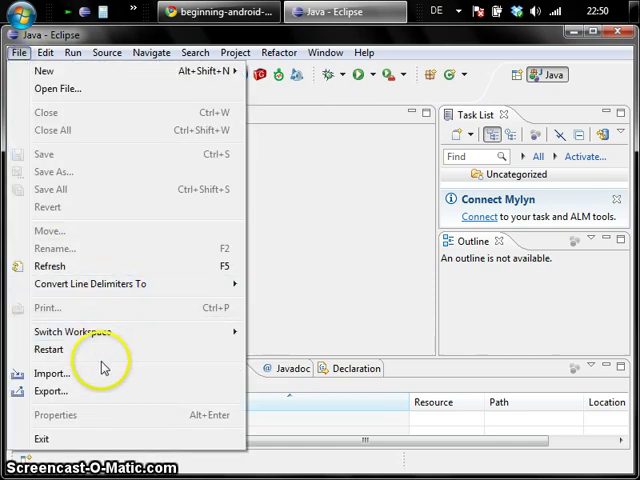
left_click(51, 373)
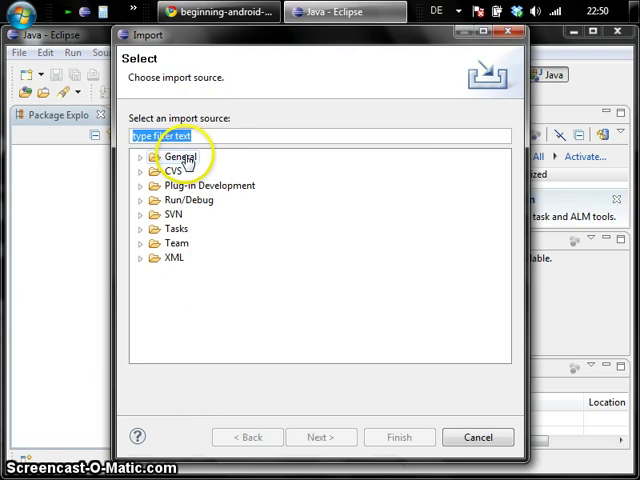
left_click(142, 157)
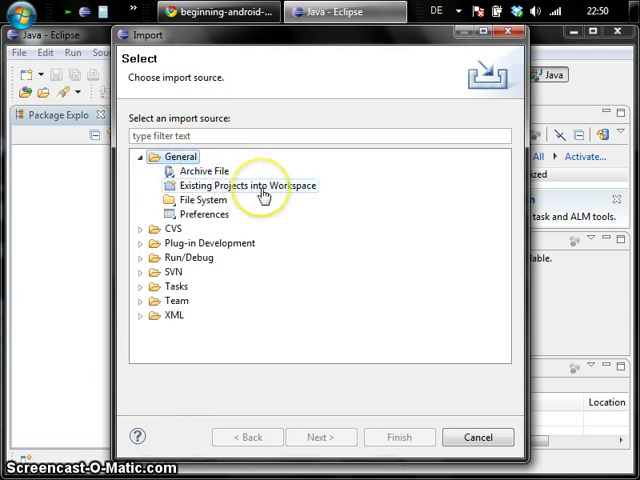
double_click(247, 185)
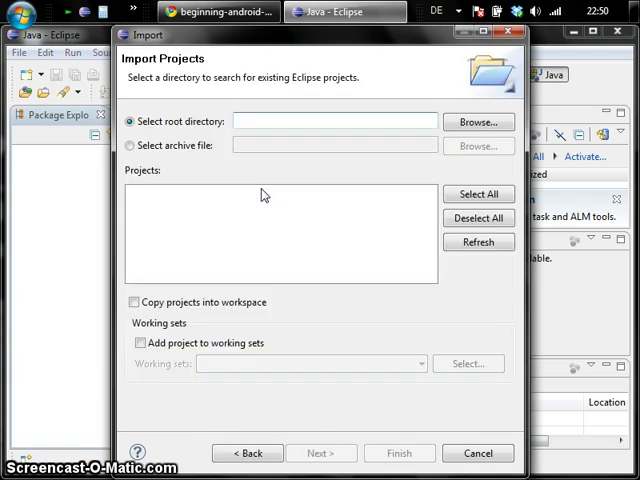
mouse_move(478, 121)
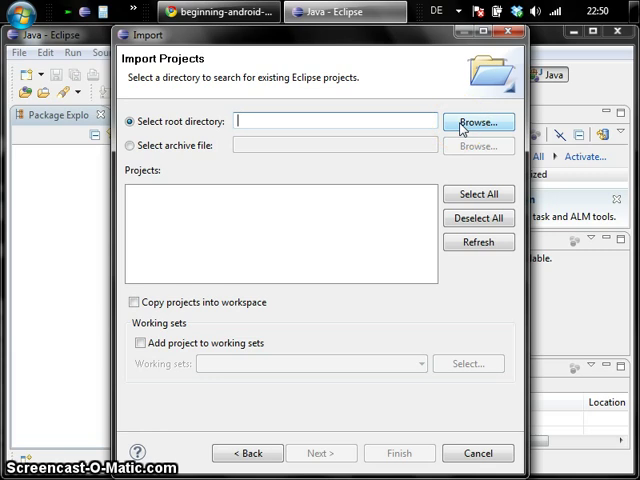
left_click(478, 121)
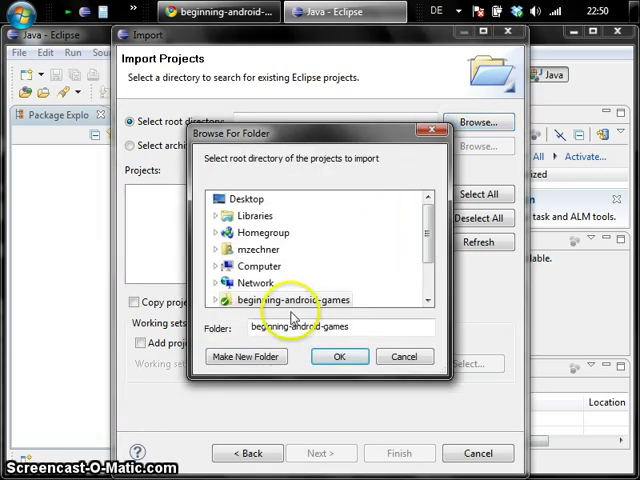
mouse_move(248, 199)
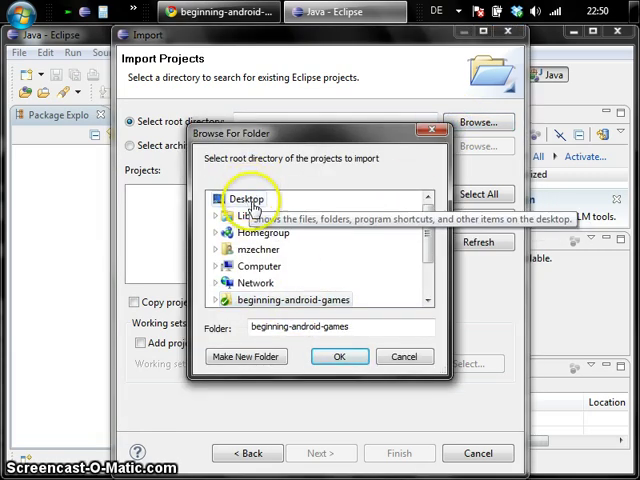
left_click(340, 356)
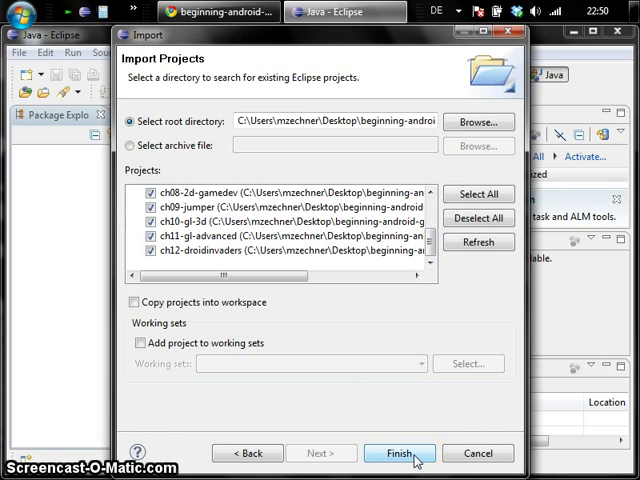
left_click(399, 453)
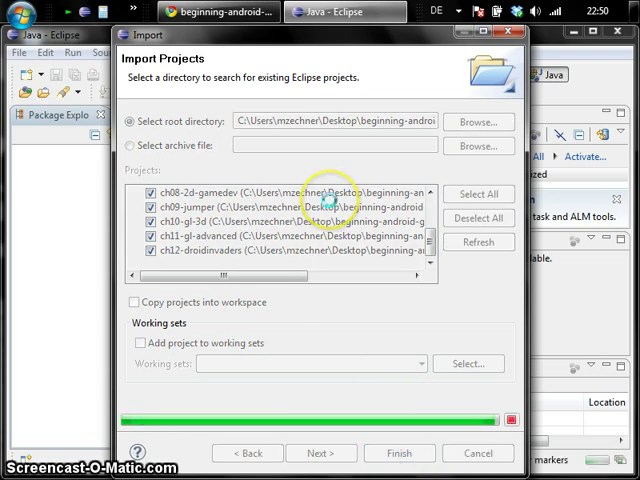
mouse_move(328, 200)
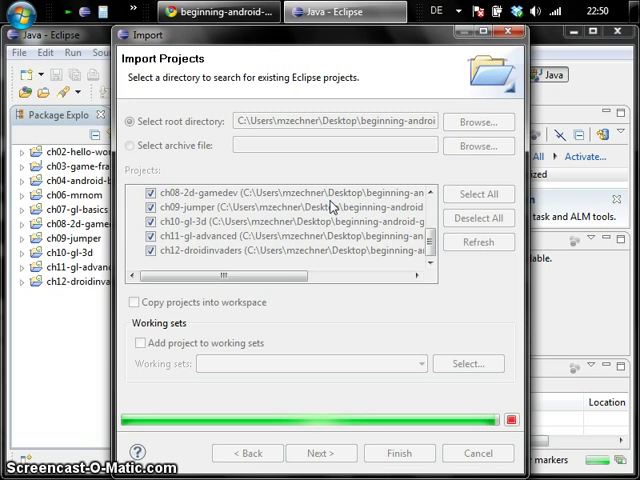
left_click(399, 453)
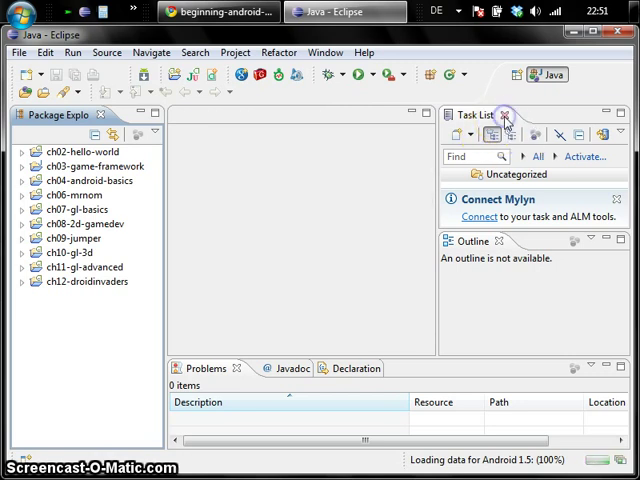
Step: Close the Task List and Outline views, enlarge Problems, and review the 16 missing-gen-folder errors
left_click(506, 114)
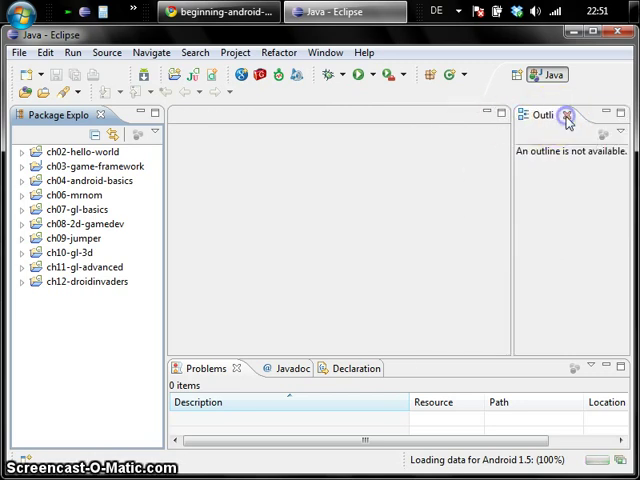
left_click(567, 120)
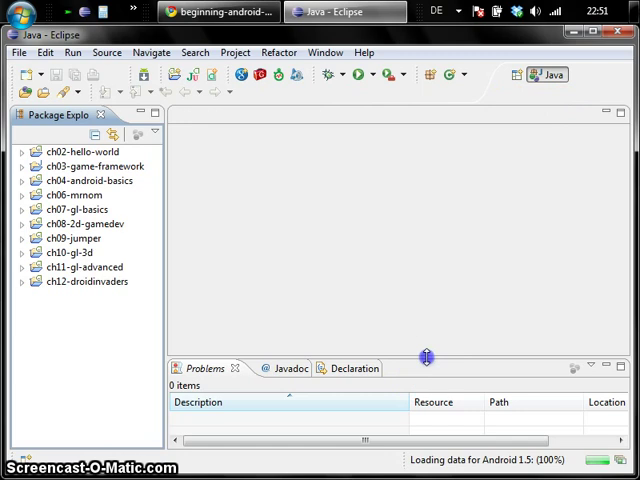
left_click_drag(427, 357, 437, 242)
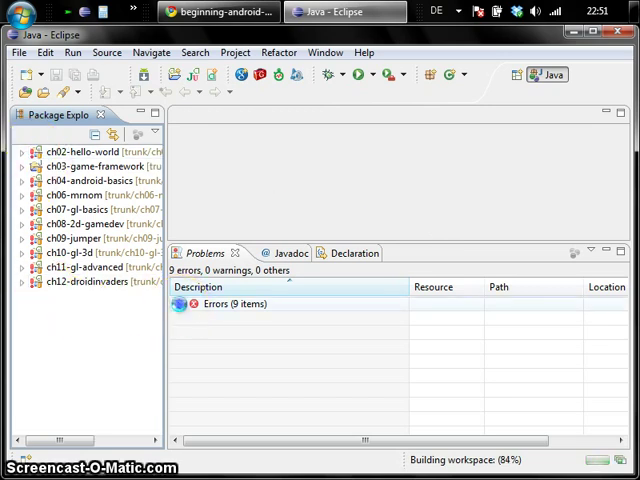
left_click(390, 252)
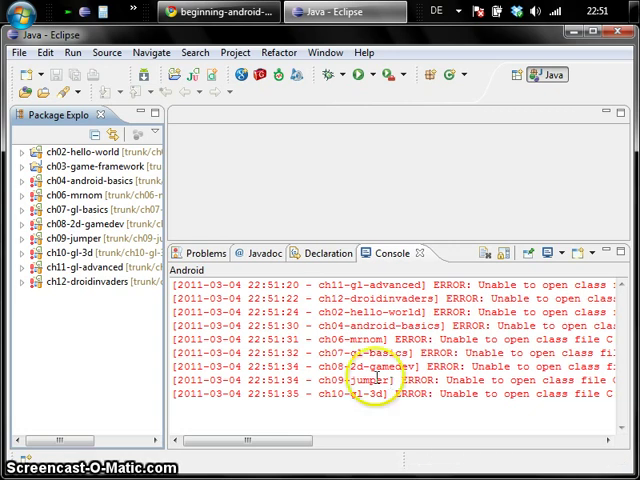
left_click(207, 252)
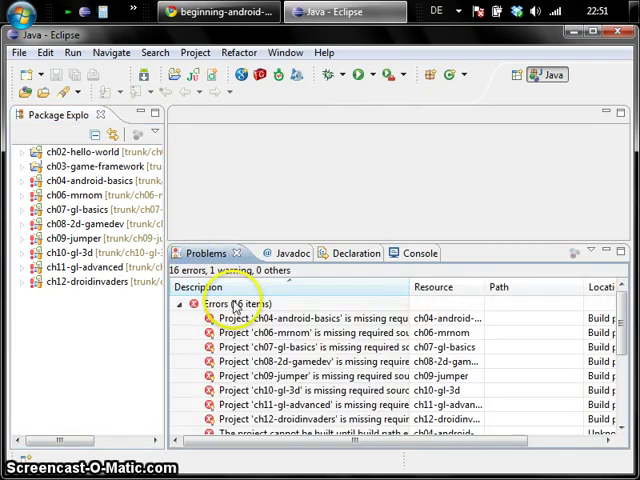
mouse_move(235, 75)
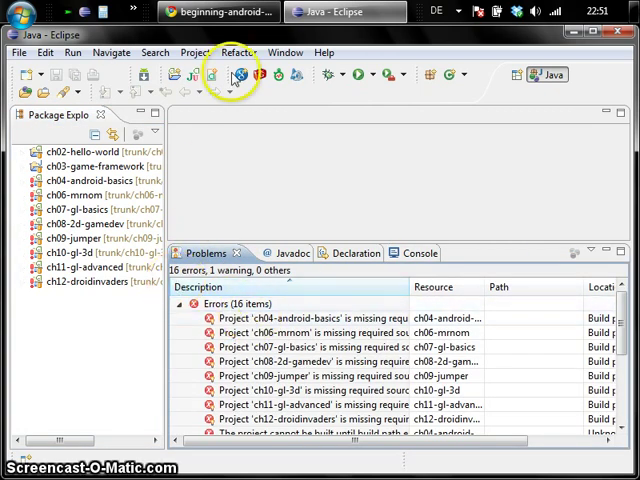
Step: Clean all projects via Project > Clean with 'Clean all projects' selected
left_click(195, 52)
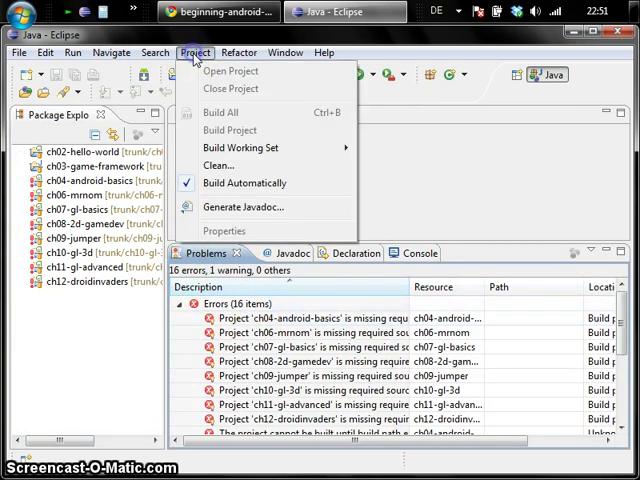
left_click(218, 165)
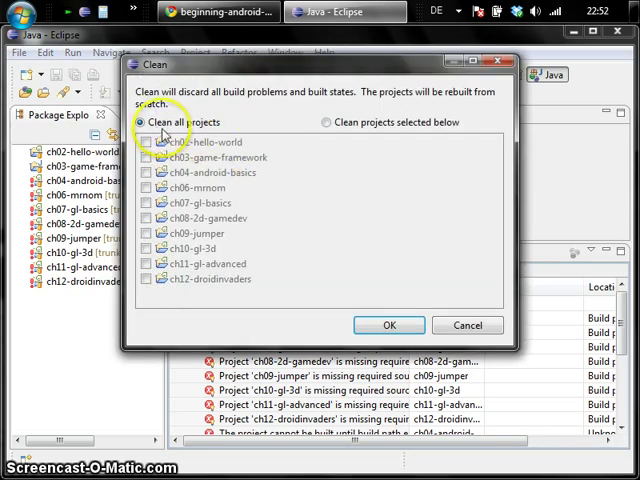
mouse_move(258, 179)
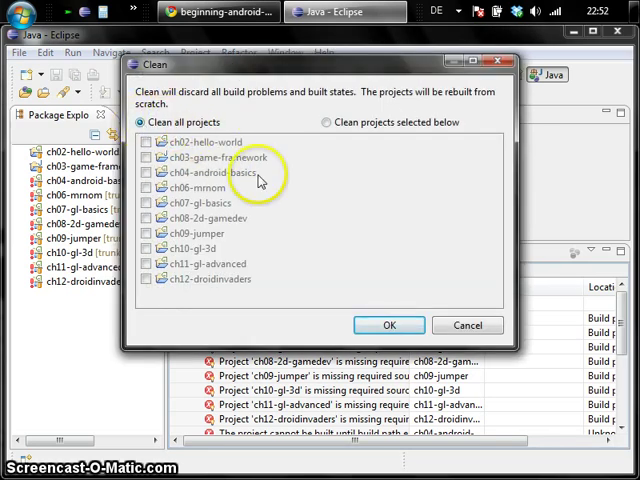
left_click(389, 325)
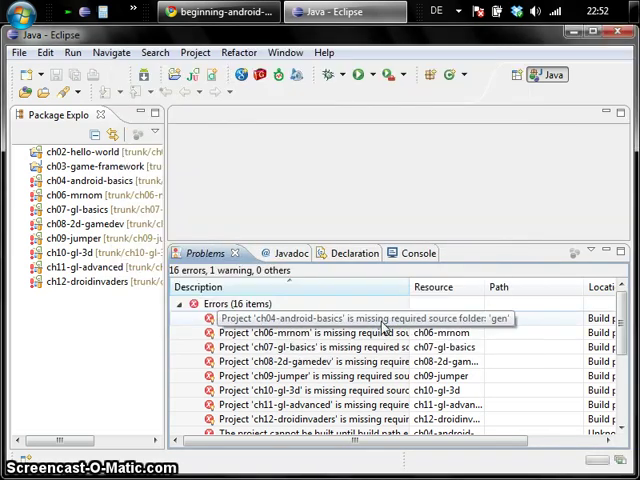
Step: Expand ch02-hello-world and another project to confirm the gen folders now exist
left_click(390, 252)
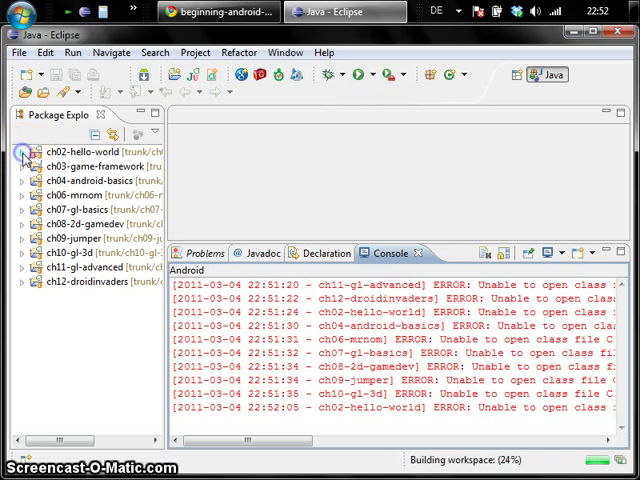
left_click(22, 151)
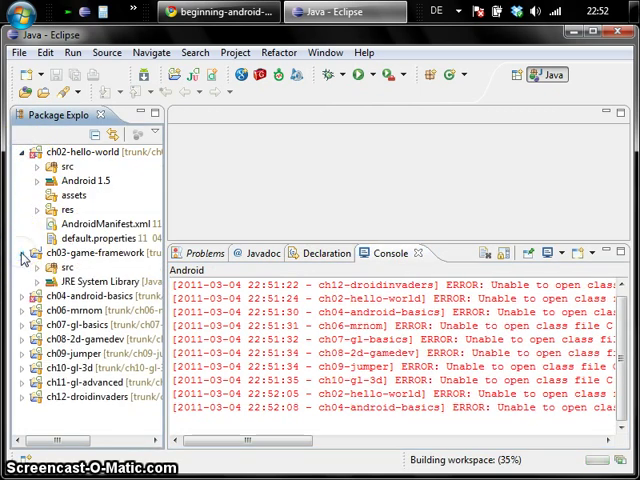
left_click(22, 303)
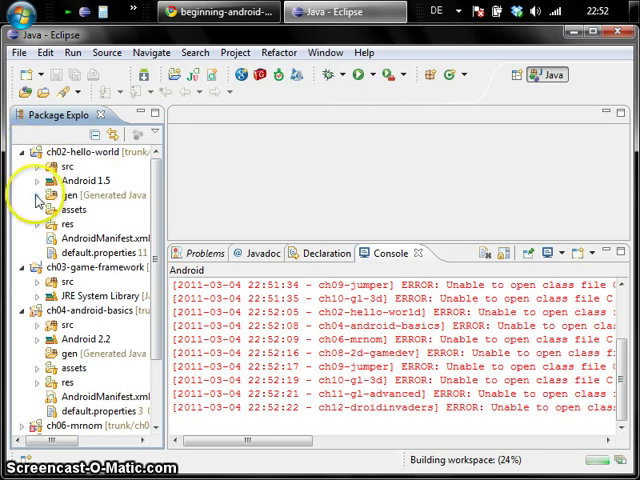
left_click(30, 195)
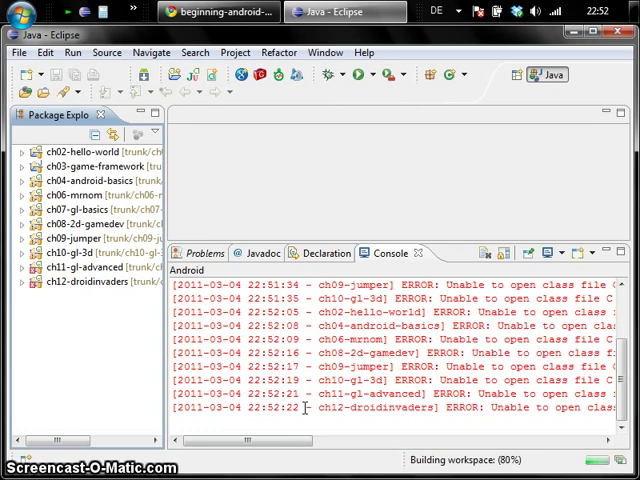
left_click(90, 281)
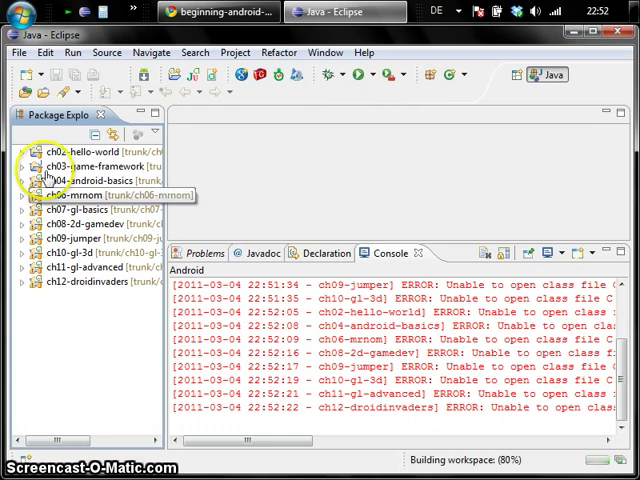
Step: Open HelloWorldActivity.java in ch02-hello-world, peek inside ch06-mrnom, then collapse the tree
left_click(9, 151)
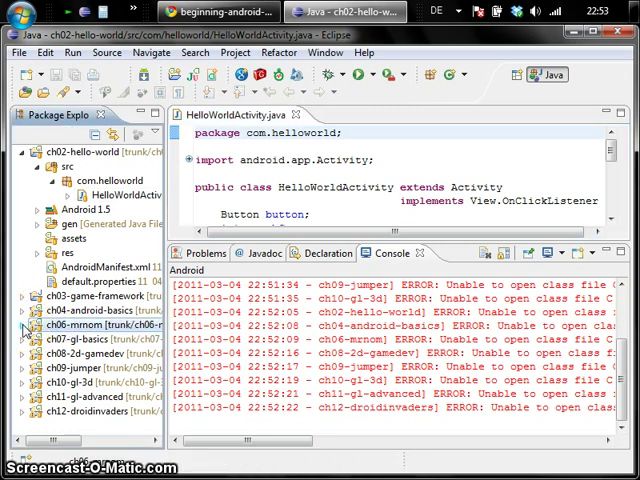
left_click(27, 325)
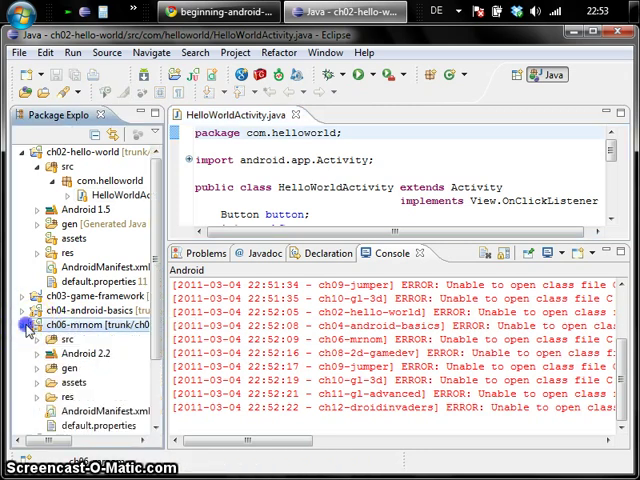
left_click(34, 339)
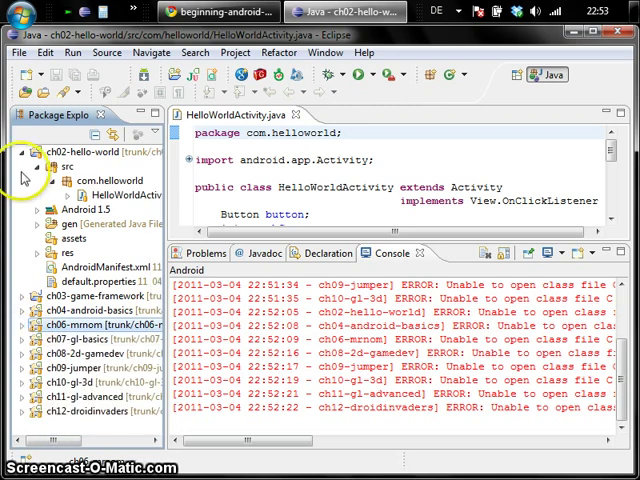
left_click(21, 151)
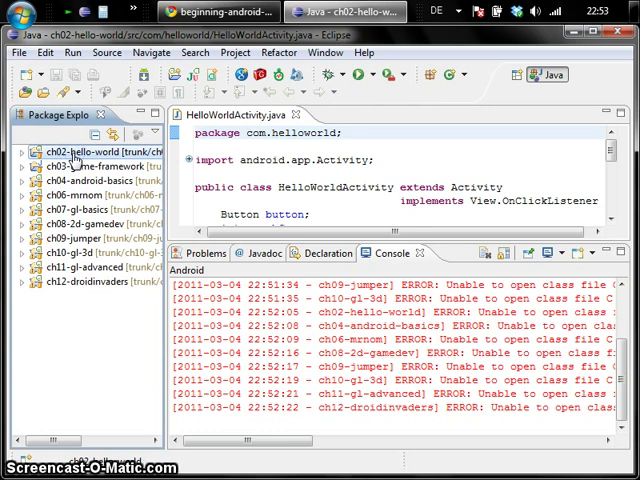
Step: Run ch02-hello-world as an Android application and inspect device HT019P80378's processes in DDMS
right_click(75, 151)
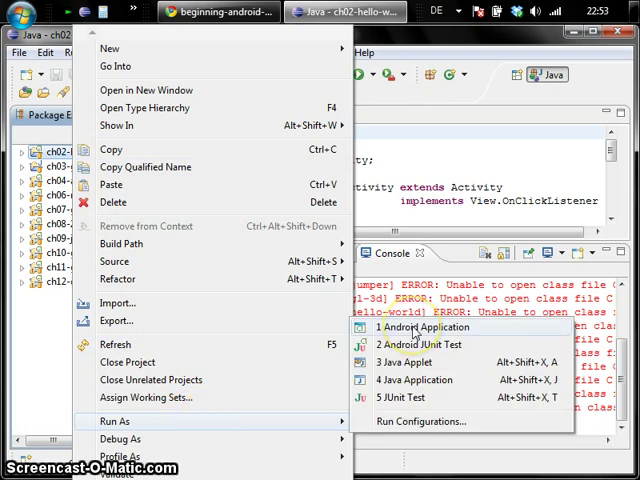
left_click(414, 327)
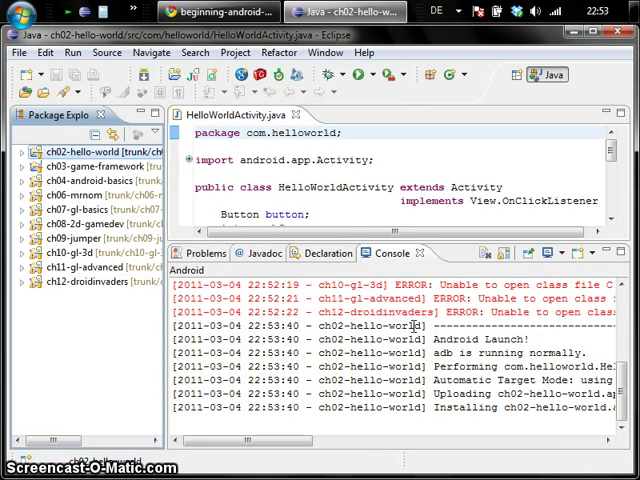
left_click(520, 74)
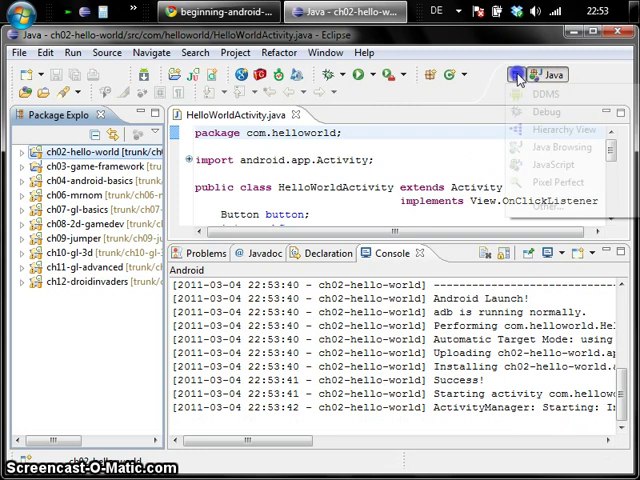
left_click(546, 94)
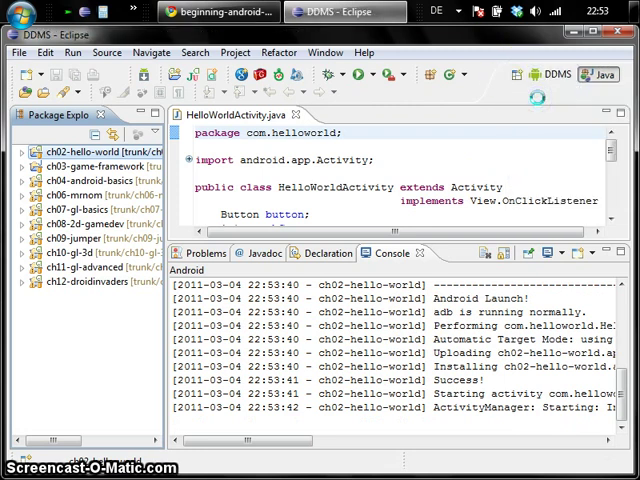
left_click(553, 75)
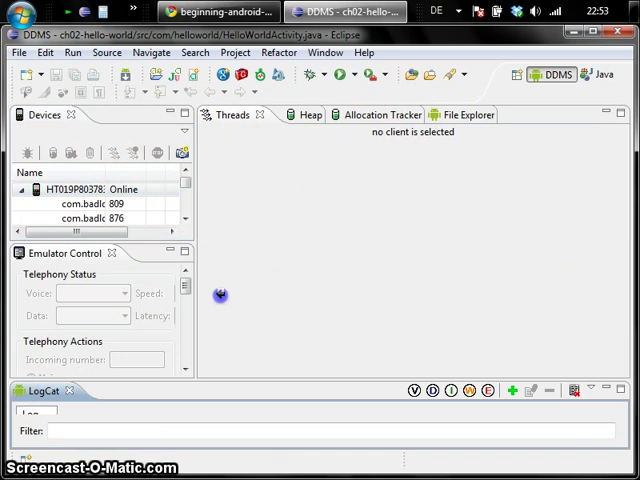
left_click(515, 114)
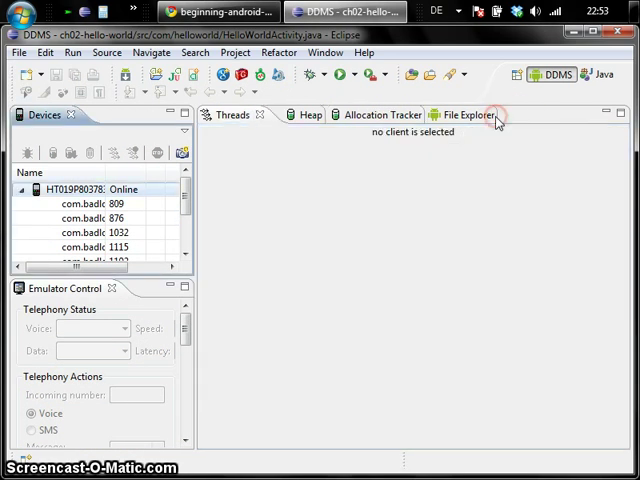
mouse_move(160, 265)
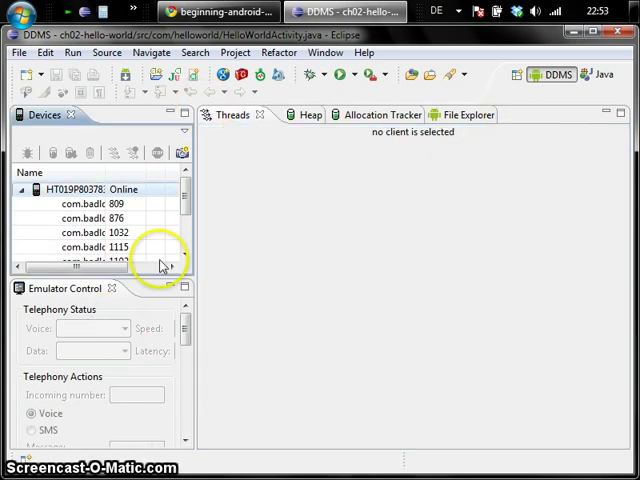
left_click(606, 75)
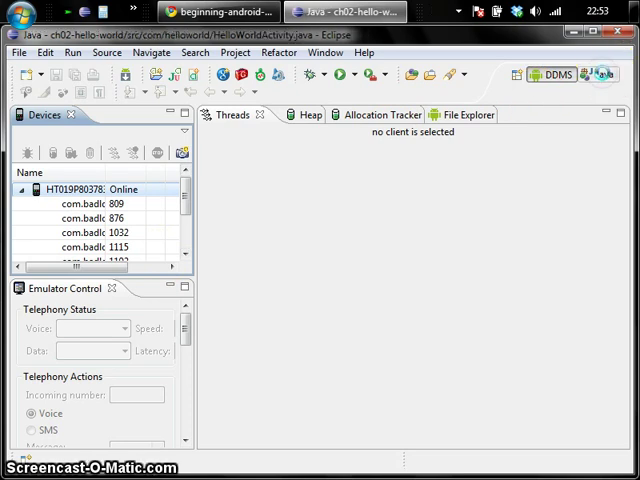
Step: Return to the beginning-android-games page in Chrome and scroll to 'Running the examples'
left_click(602, 74)
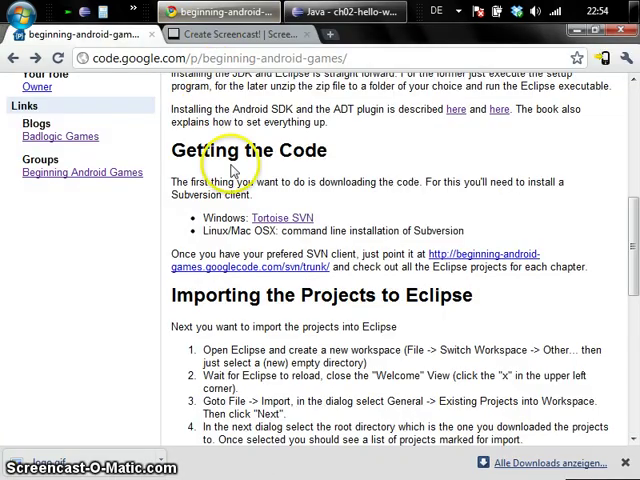
scroll("up", 3)
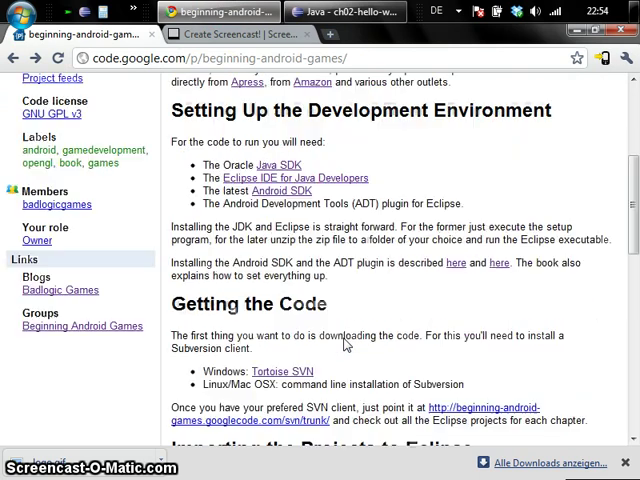
scroll("down", 3)
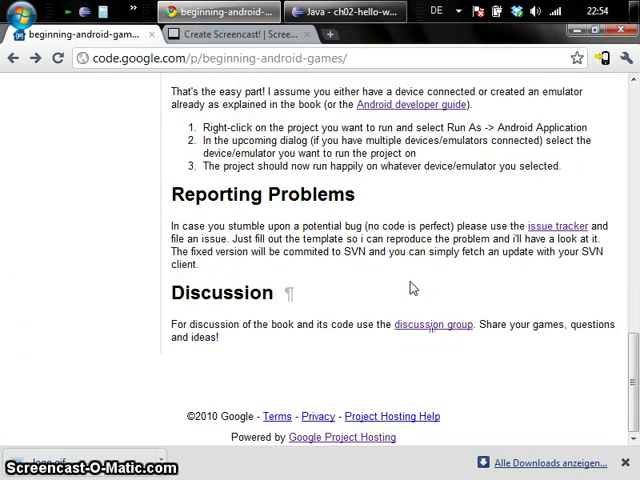
scroll("up", 3)
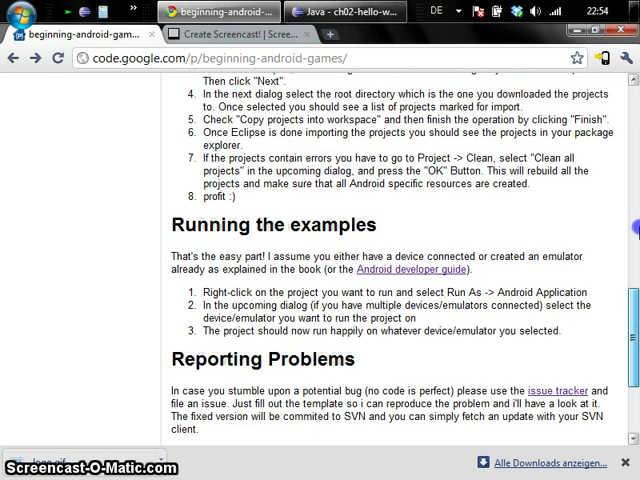